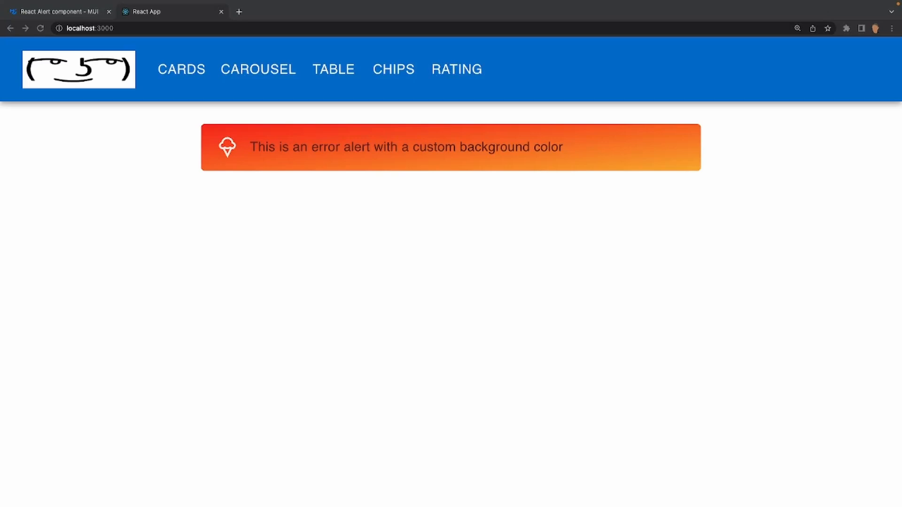
mouse_move(616, 181)
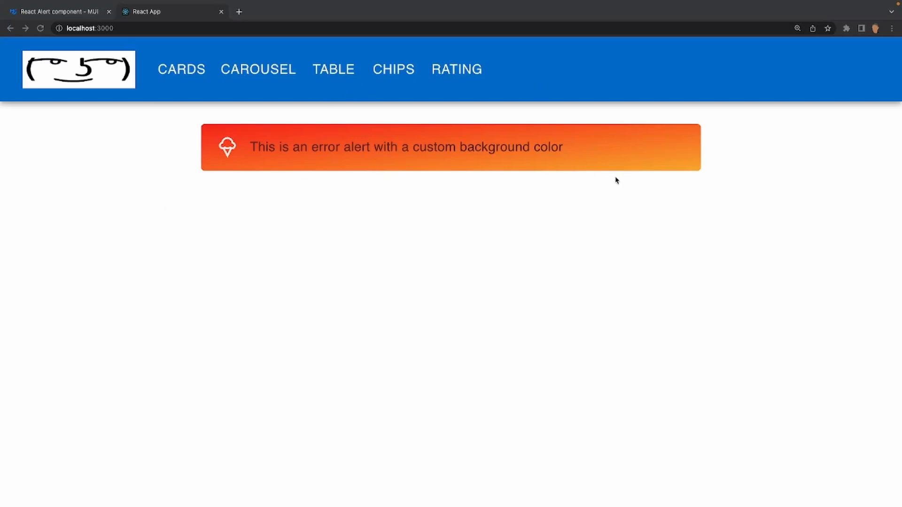
mouse_move(254, 150)
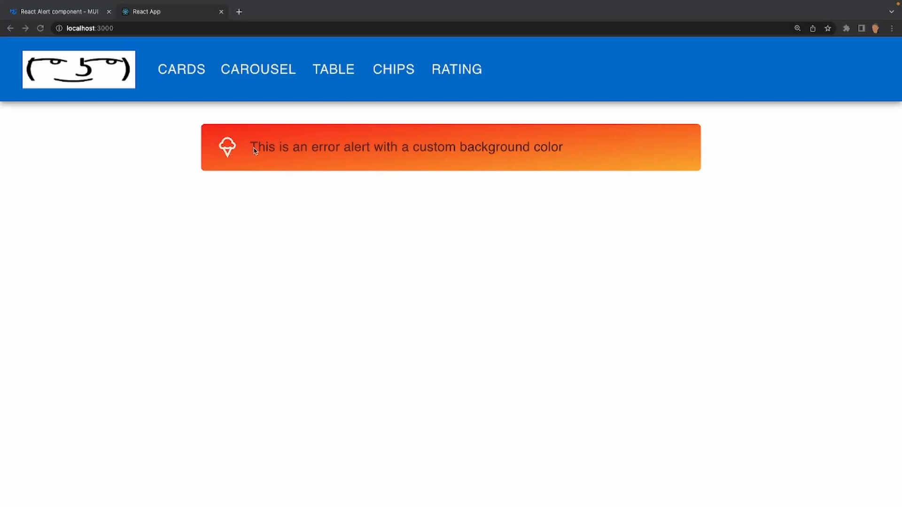
mouse_move(539, 214)
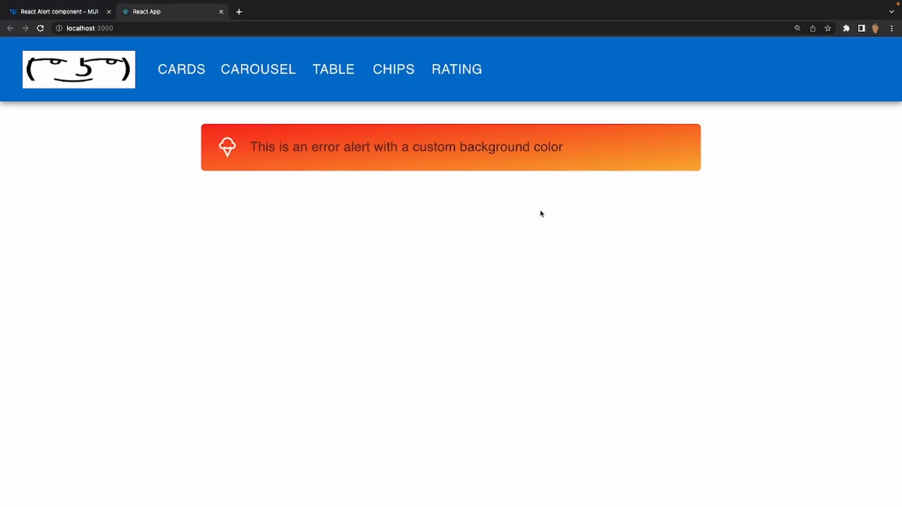
mouse_move(195, 145)
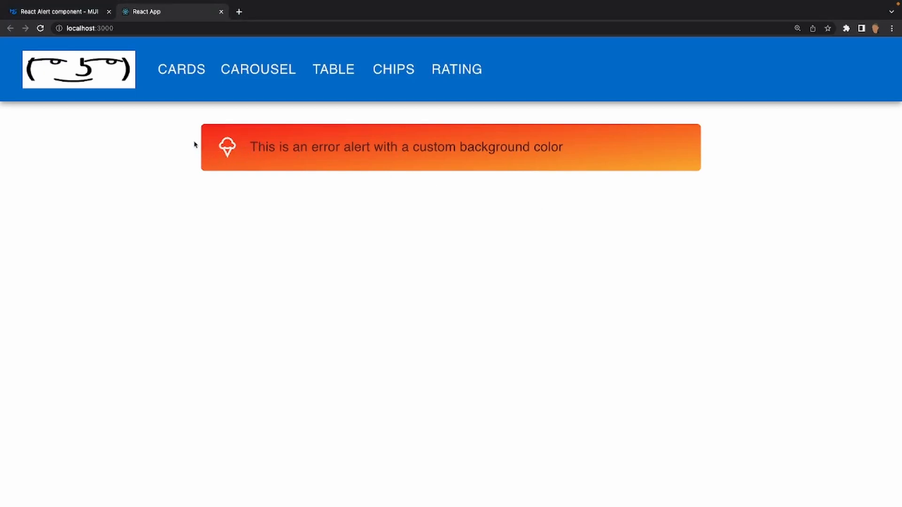
mouse_move(206, 232)
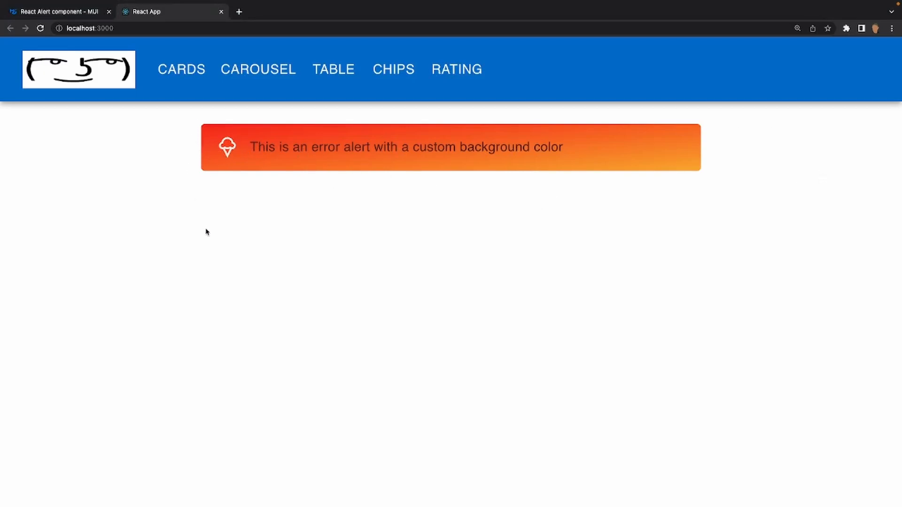
mouse_move(201, 246)
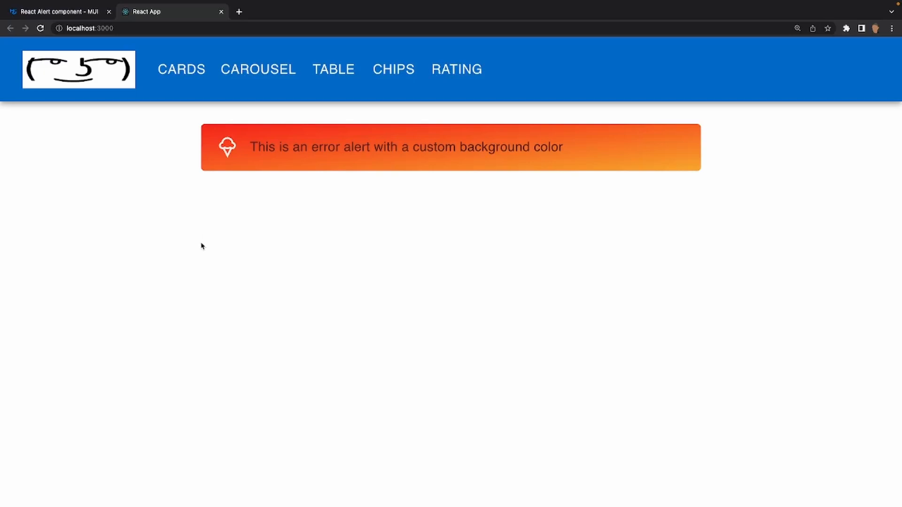
- Go to the MUI Alert docs' Basic alerts section and inspect Alert and severity in its example code
left_click(57, 11)
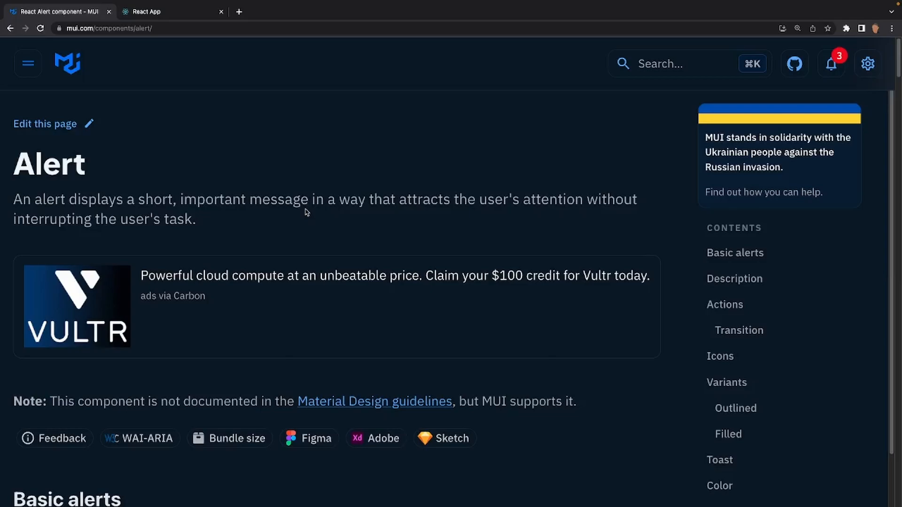
left_click(734, 253)
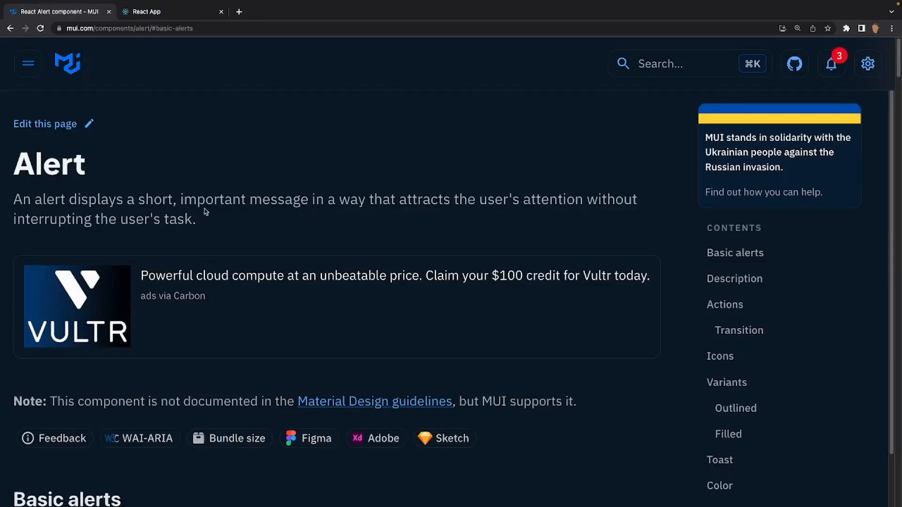
scroll("down", 3)
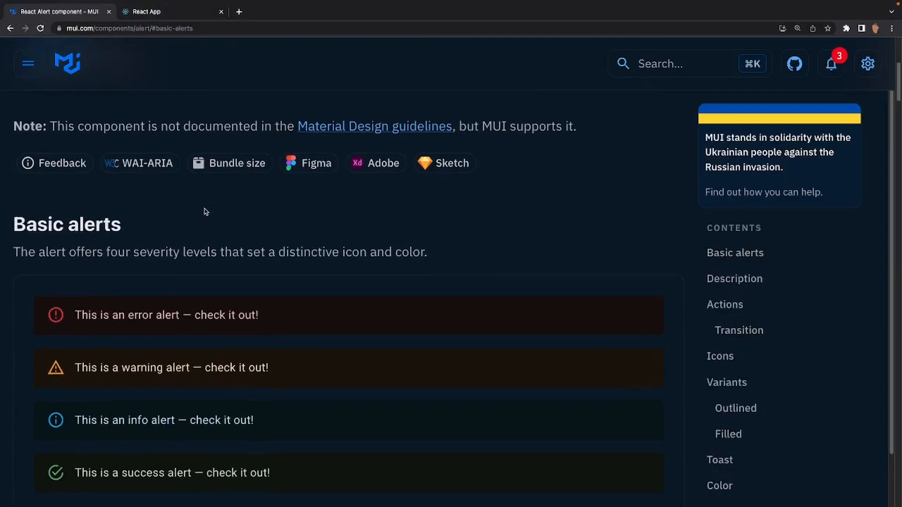
scroll("down", 3)
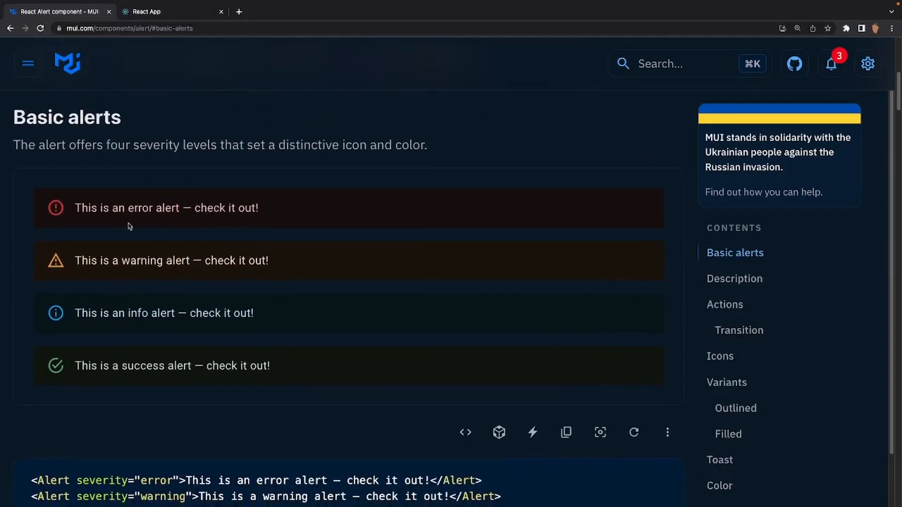
mouse_move(84, 259)
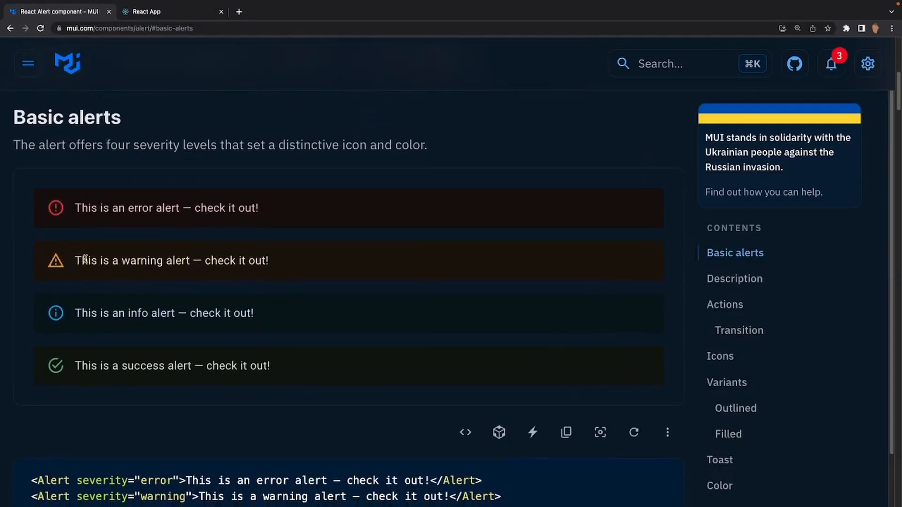
mouse_move(140, 272)
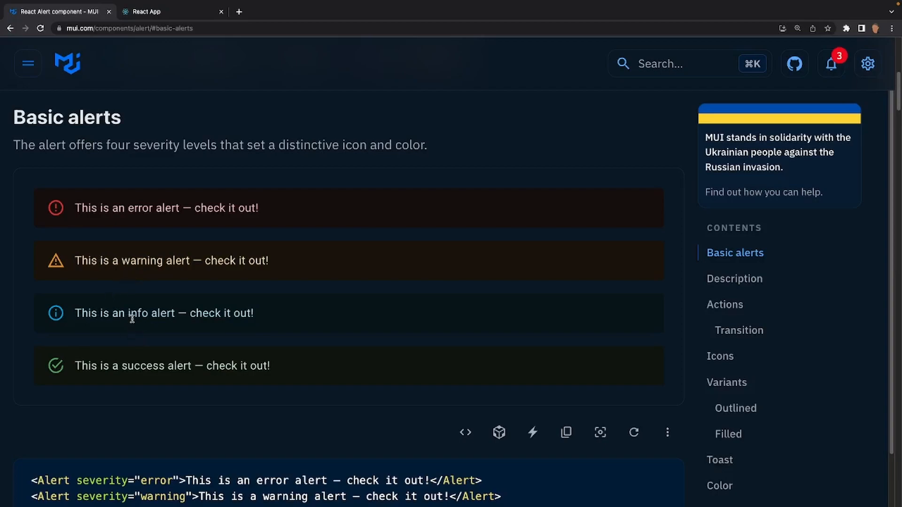
mouse_move(112, 378)
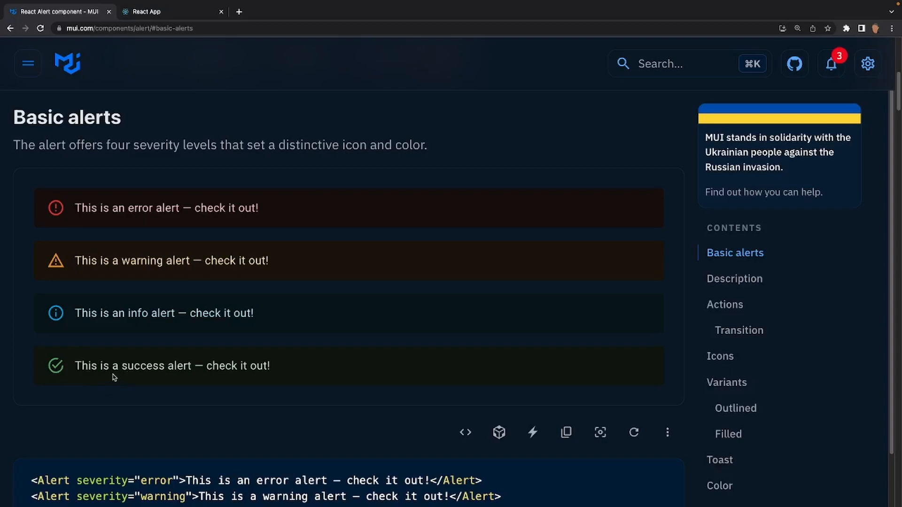
mouse_move(114, 376)
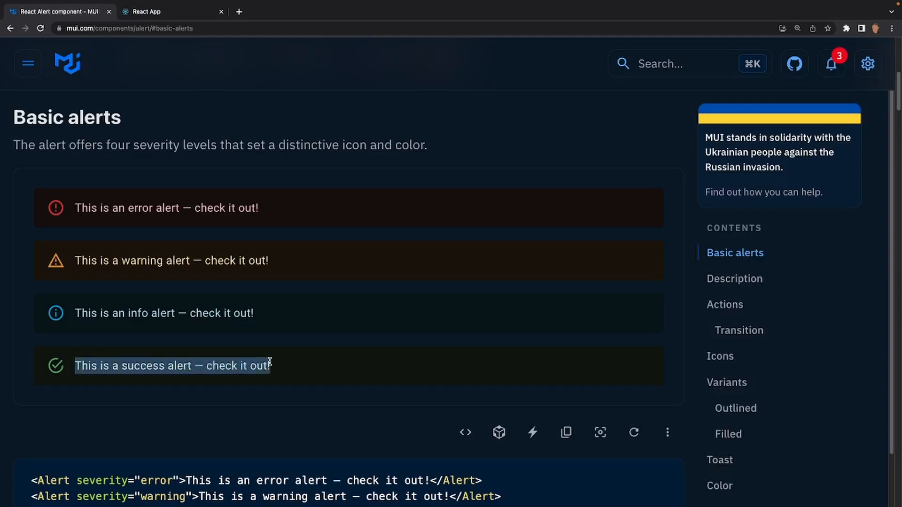
scroll("down", 3)
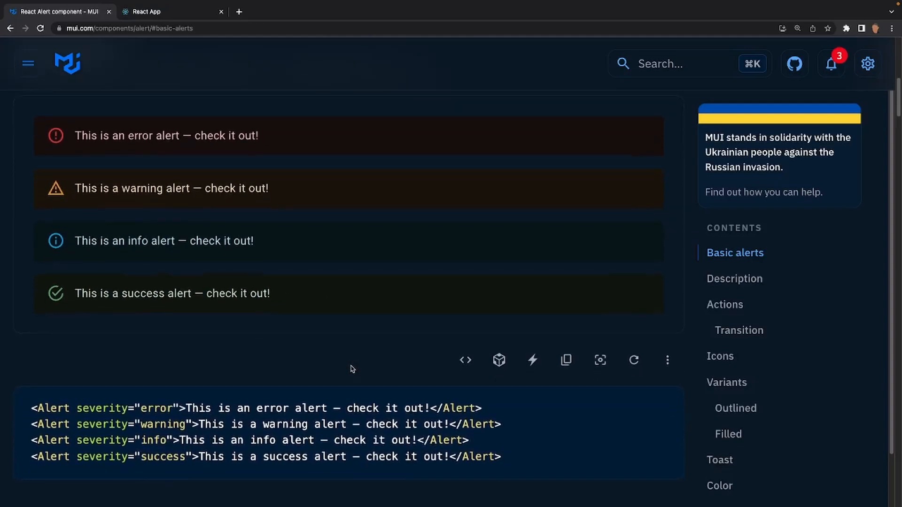
mouse_move(63, 400)
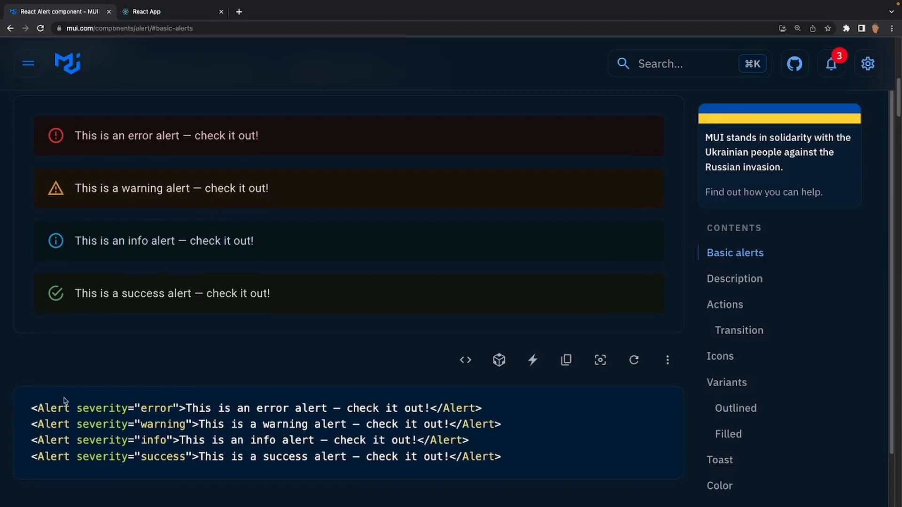
double_click(52, 409)
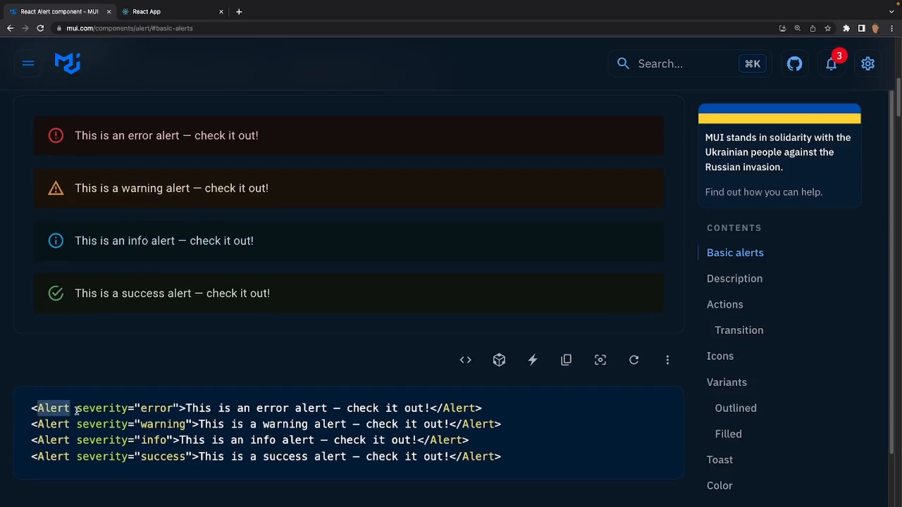
double_click(101, 409)
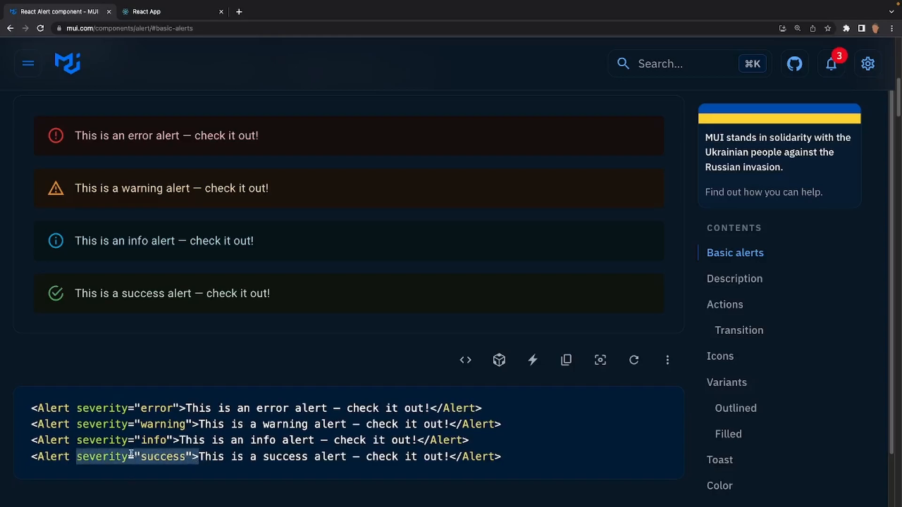
- Move down to the Description section and inspect the error alert's message line in the AlertTitle code
scroll("down", 3)
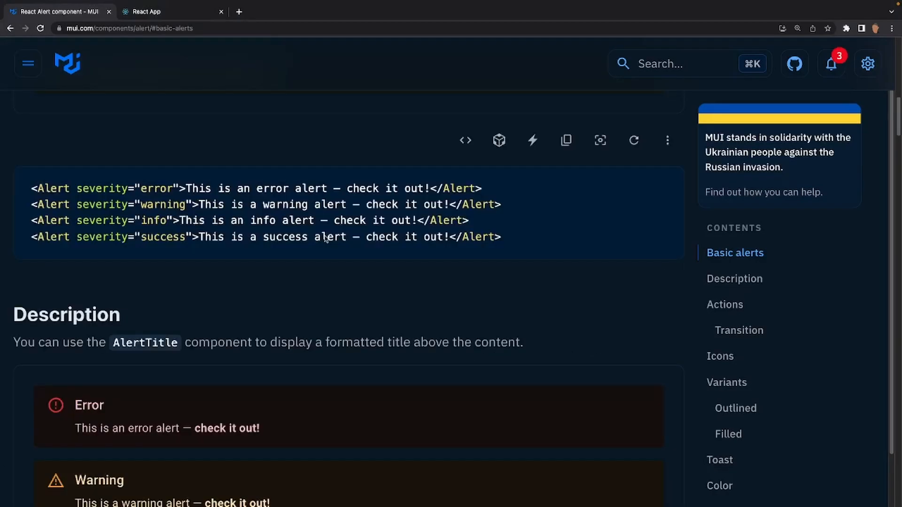
mouse_move(339, 262)
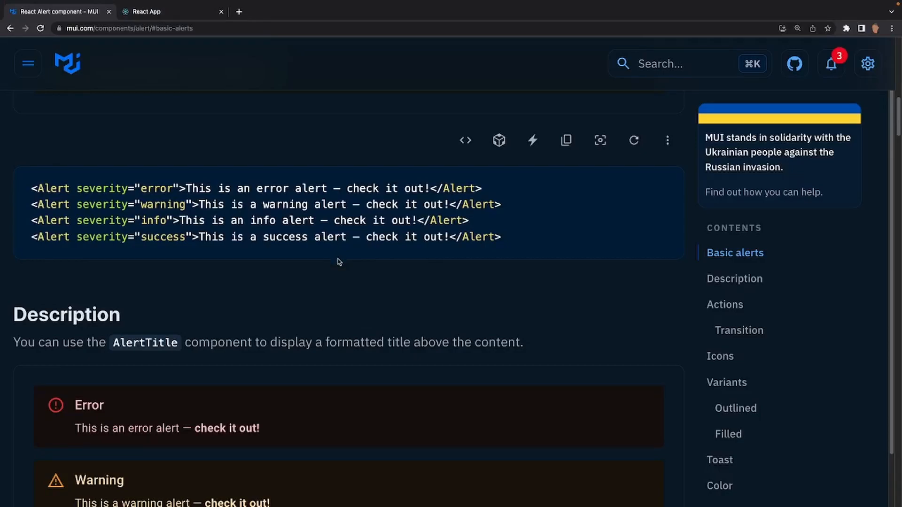
scroll("down", 3)
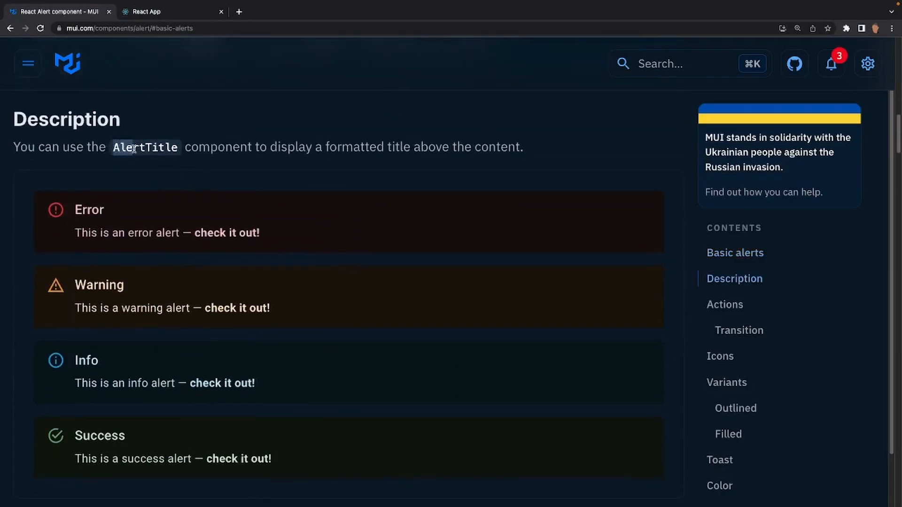
scroll("down", 3)
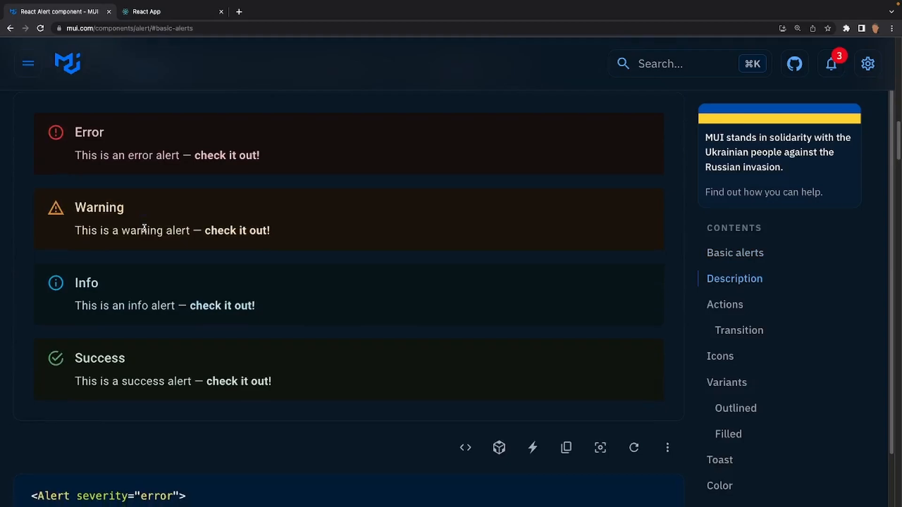
scroll("down", 3)
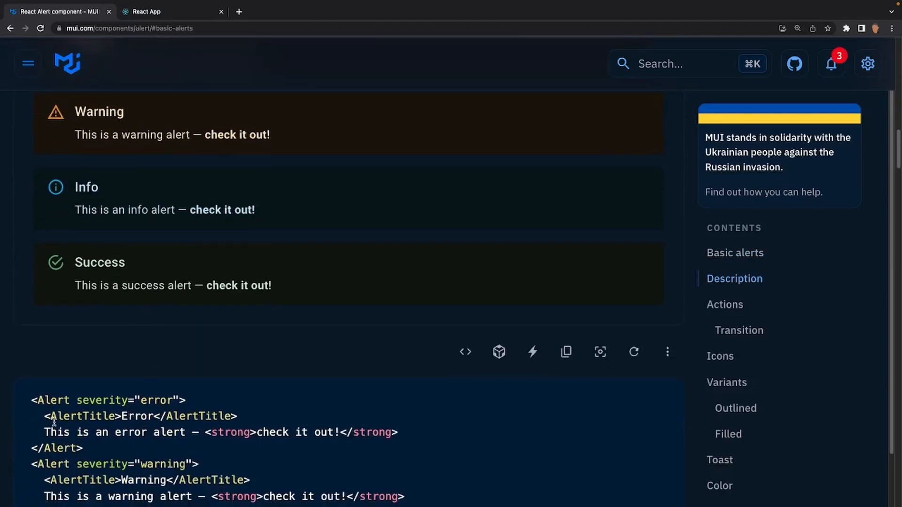
scroll("down", 3)
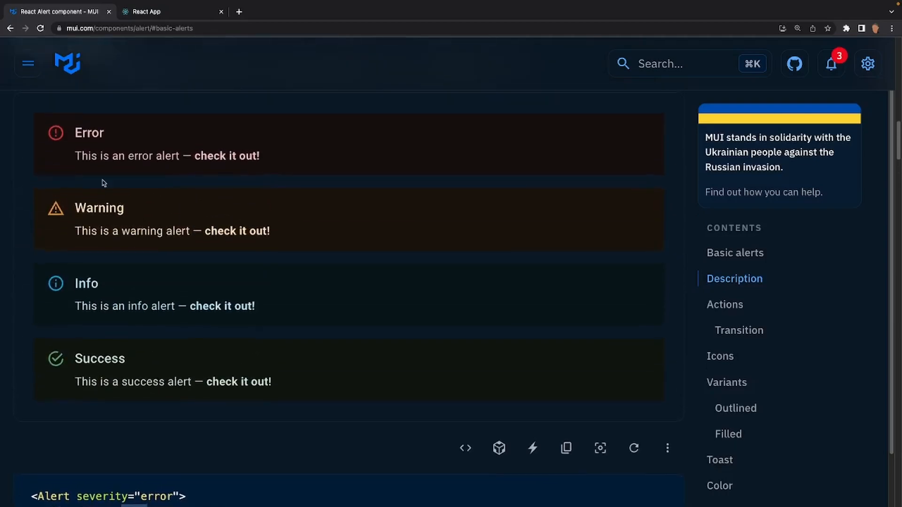
scroll("down", 3)
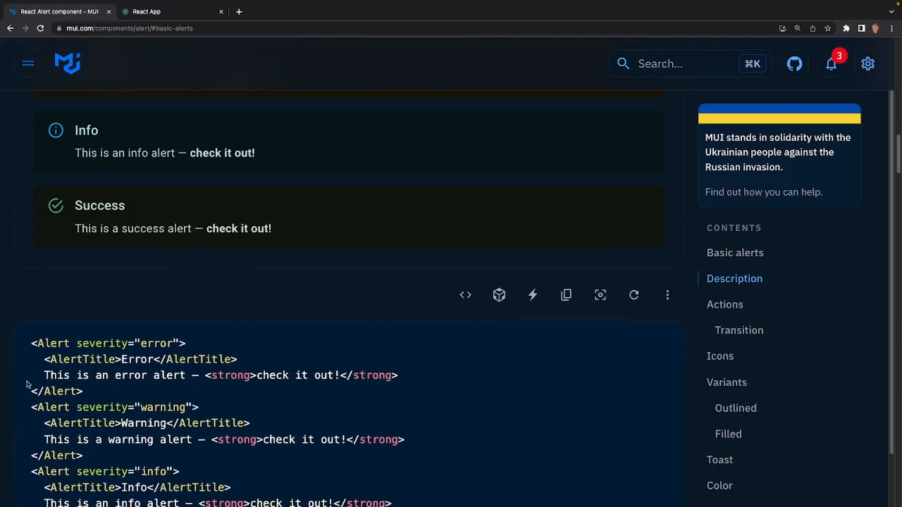
double_click(56, 375)
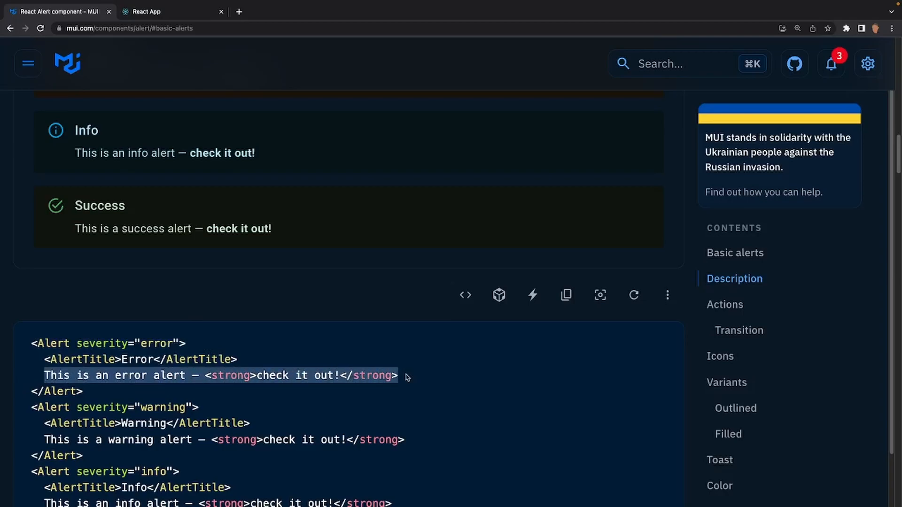
- Reach the Actions section and inspect the onClose and action props in its example code
scroll("down", 3)
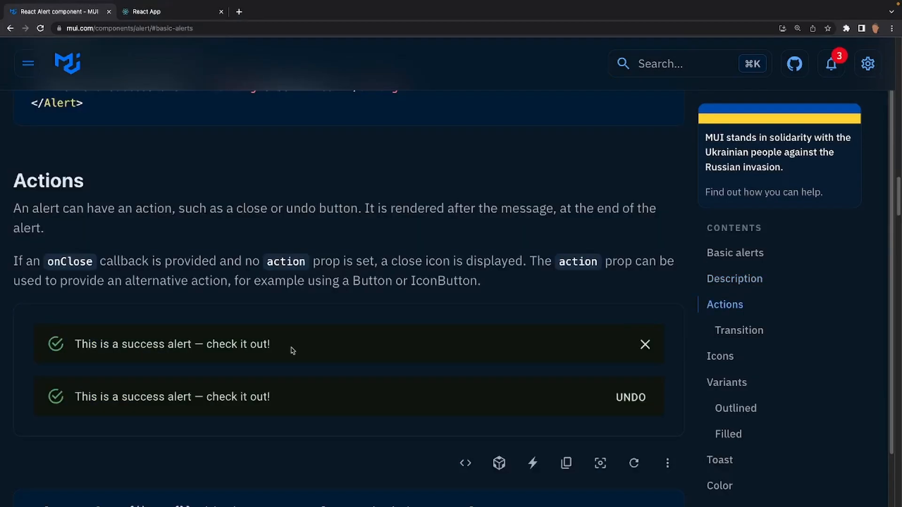
mouse_move(644, 345)
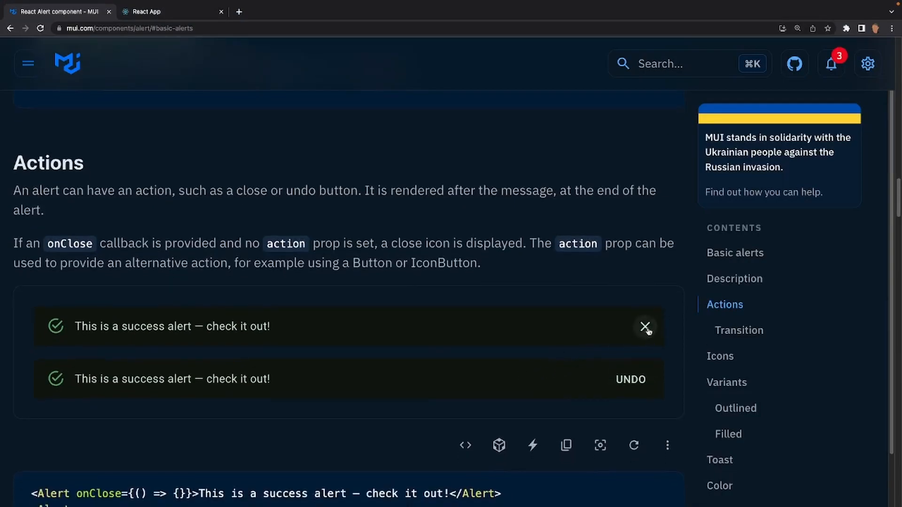
scroll("down", 3)
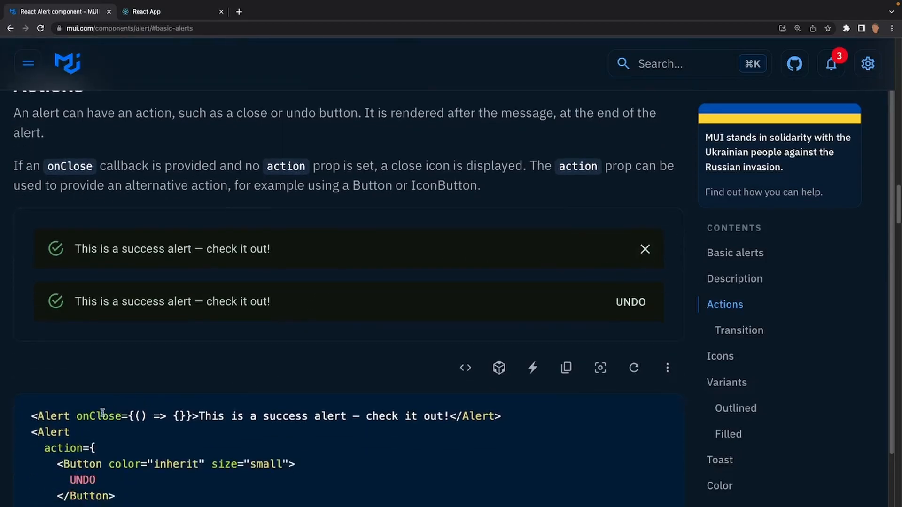
double_click(96, 416)
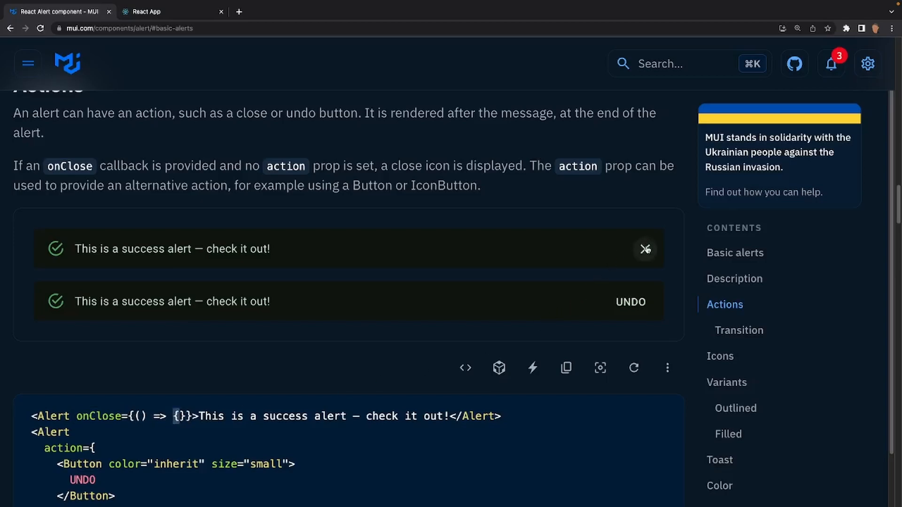
scroll("down", 3)
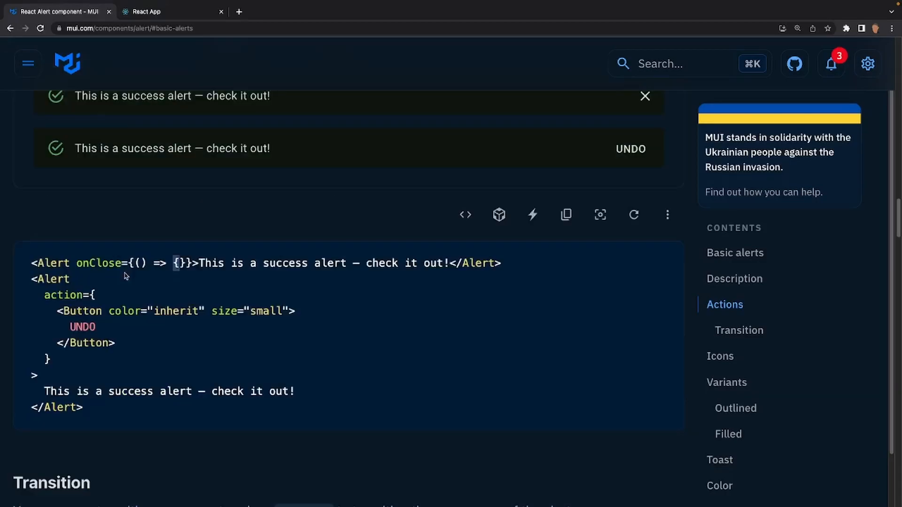
mouse_move(555, 210)
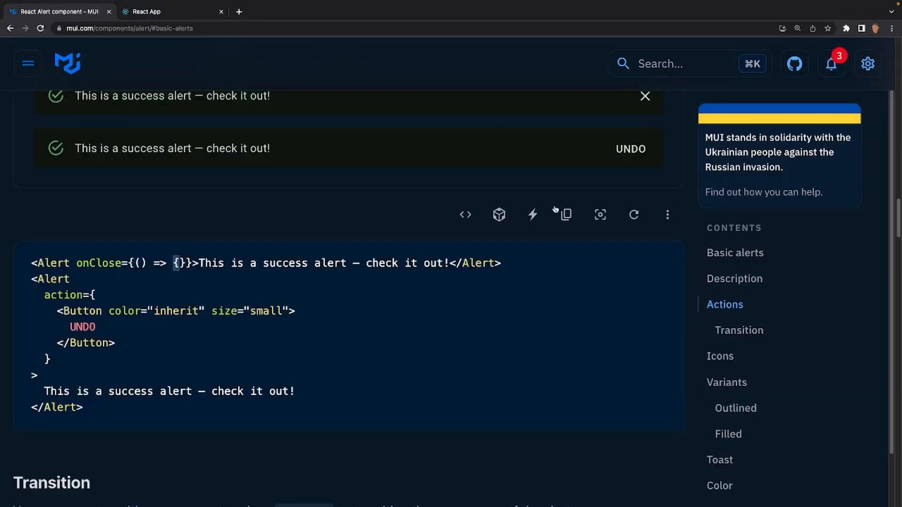
mouse_move(601, 188)
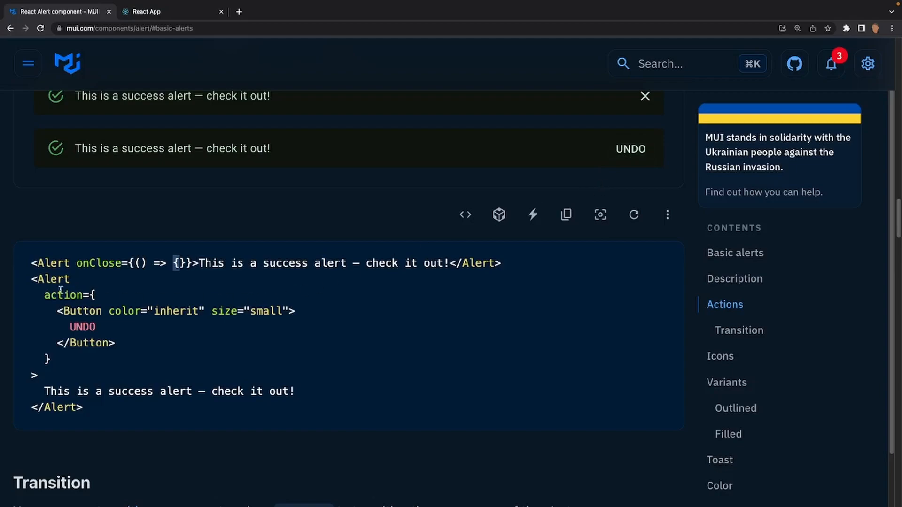
double_click(63, 294)
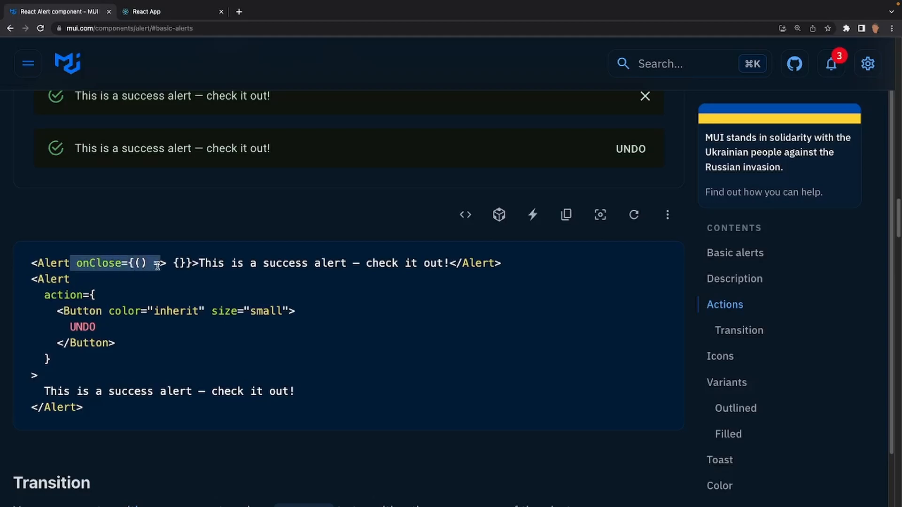
- In the Transition demo, dismiss the 'Close me!' alert and bring it back
scroll("down", 3)
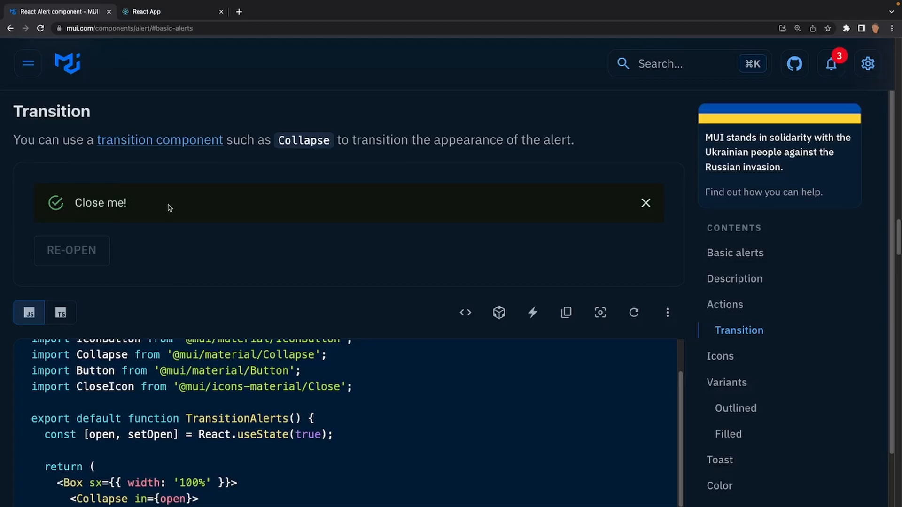
left_click(646, 203)
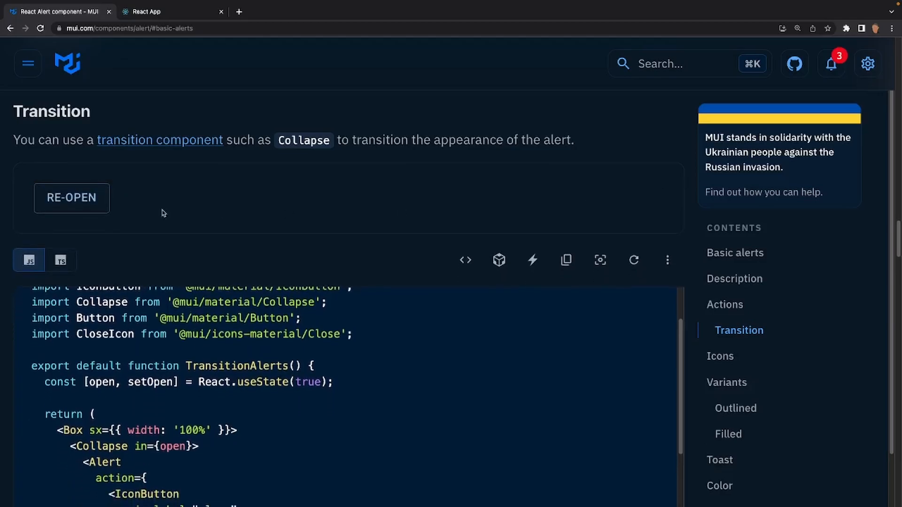
left_click(71, 198)
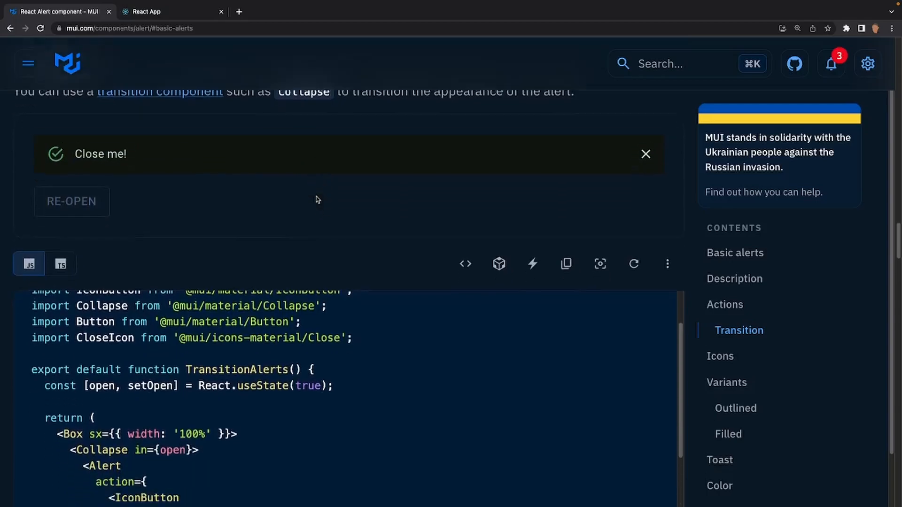
- Continue down to the Icons section code and inspect the iconMapping example
scroll("down", 3)
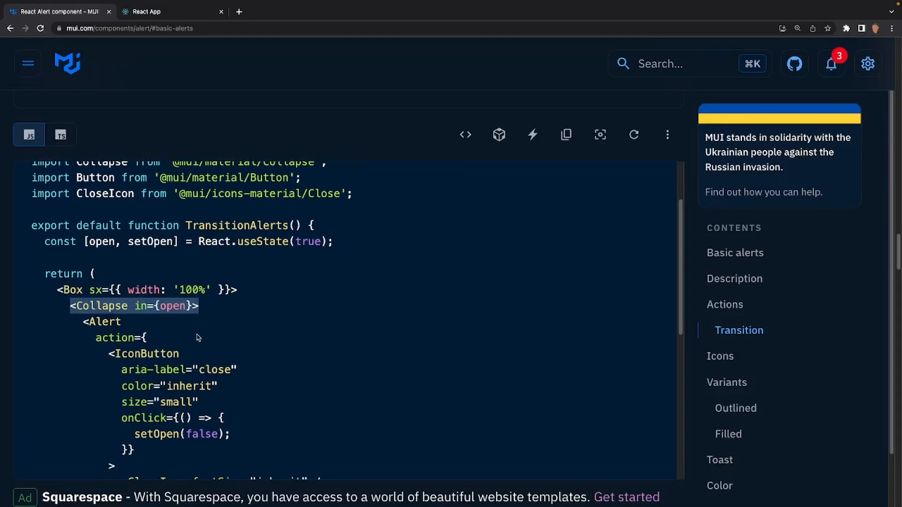
scroll("down", 3)
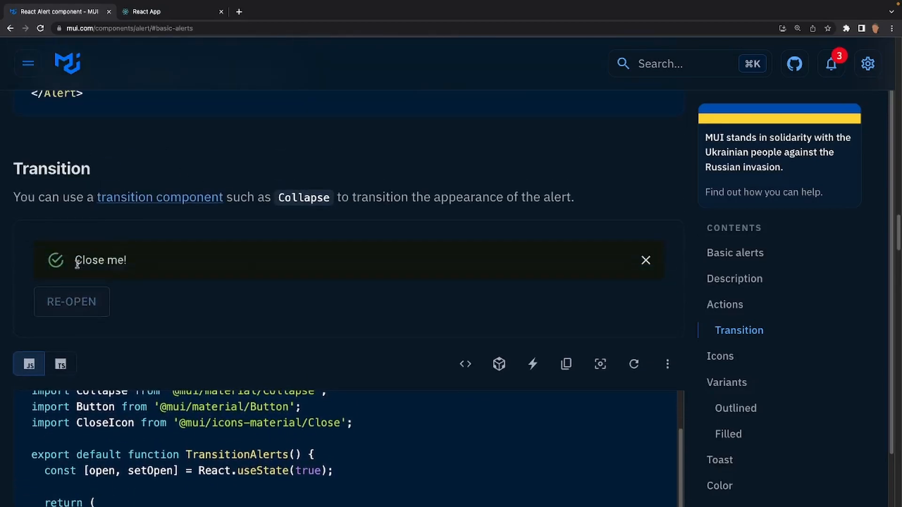
scroll("down", 3)
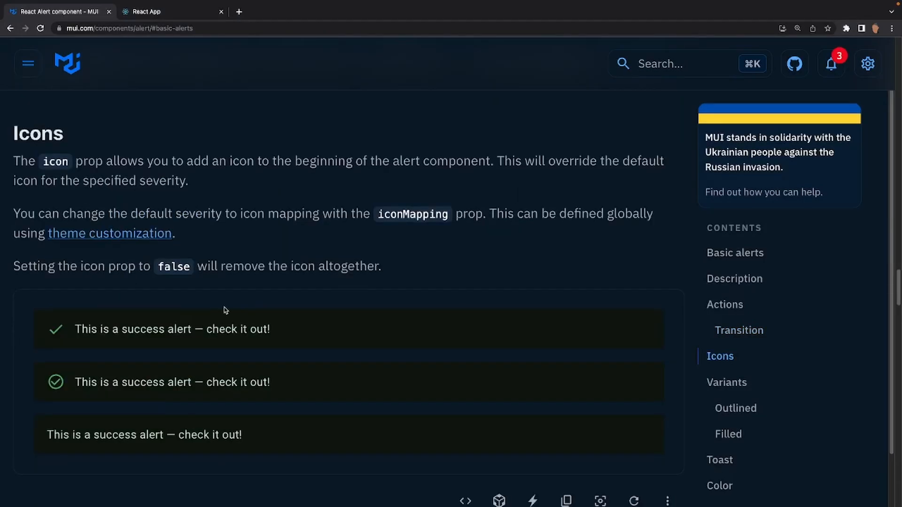
scroll("down", 3)
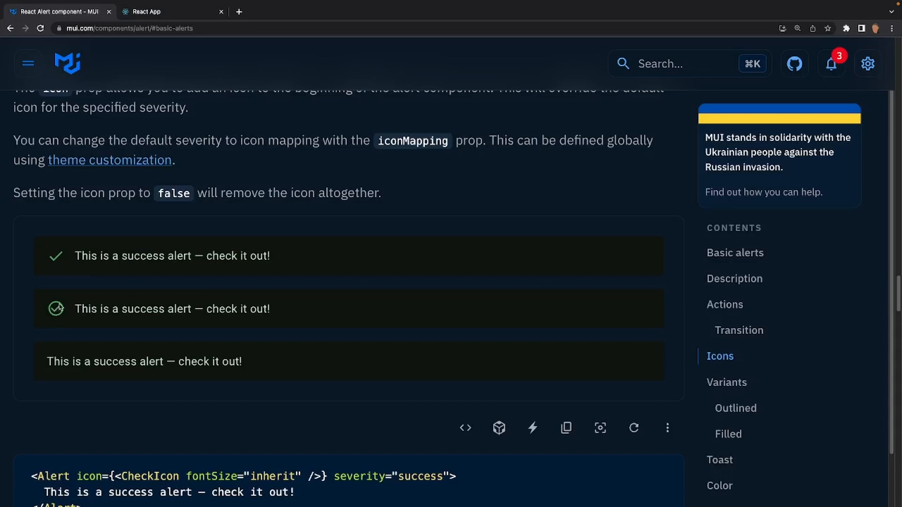
scroll("down", 3)
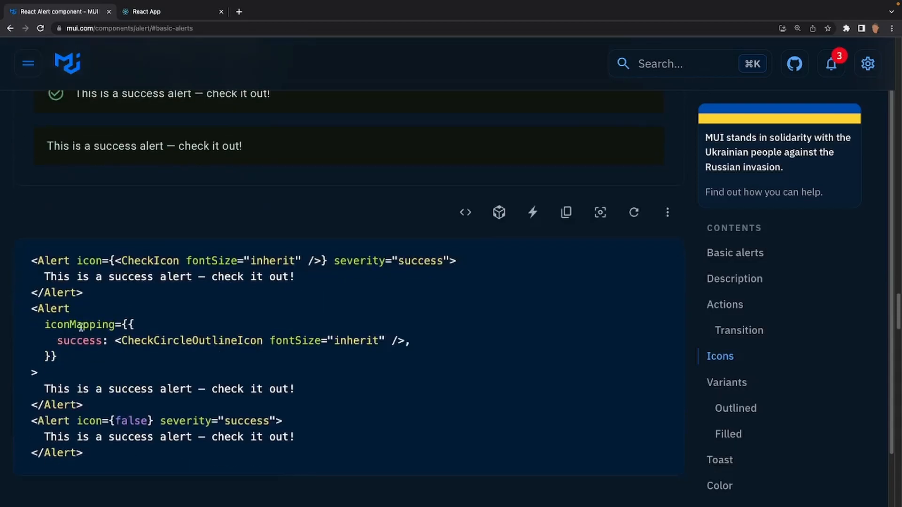
double_click(88, 260)
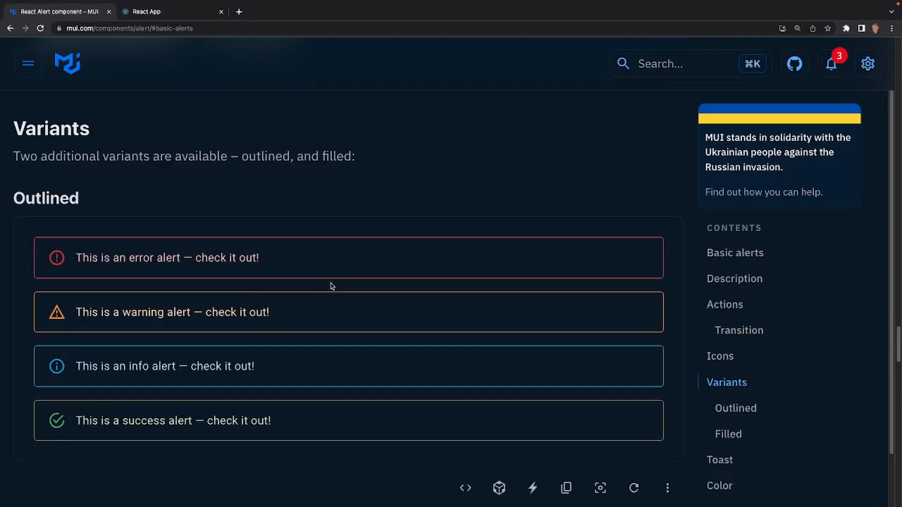
mouse_move(338, 282)
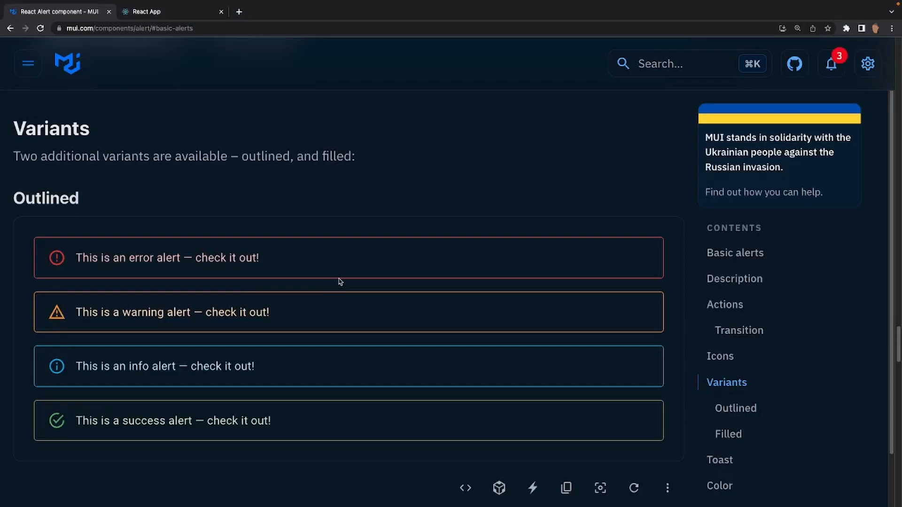
mouse_move(262, 243)
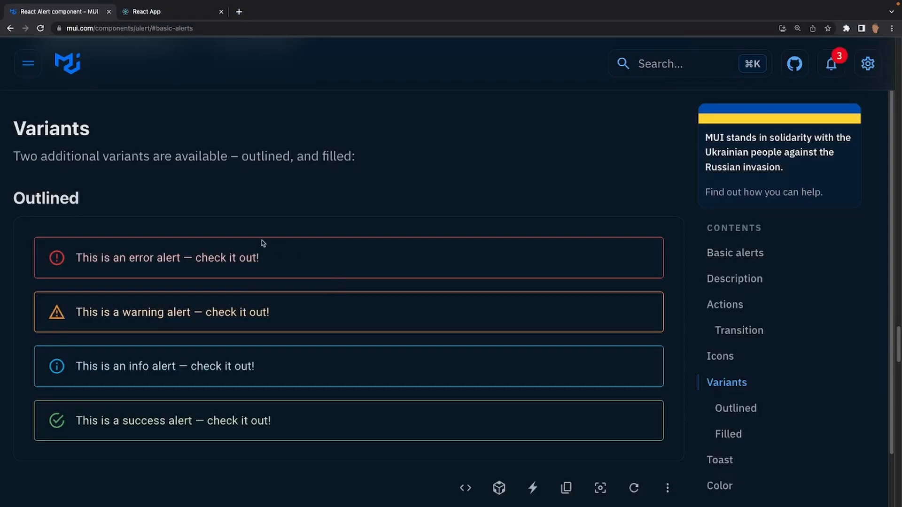
mouse_move(524, 429)
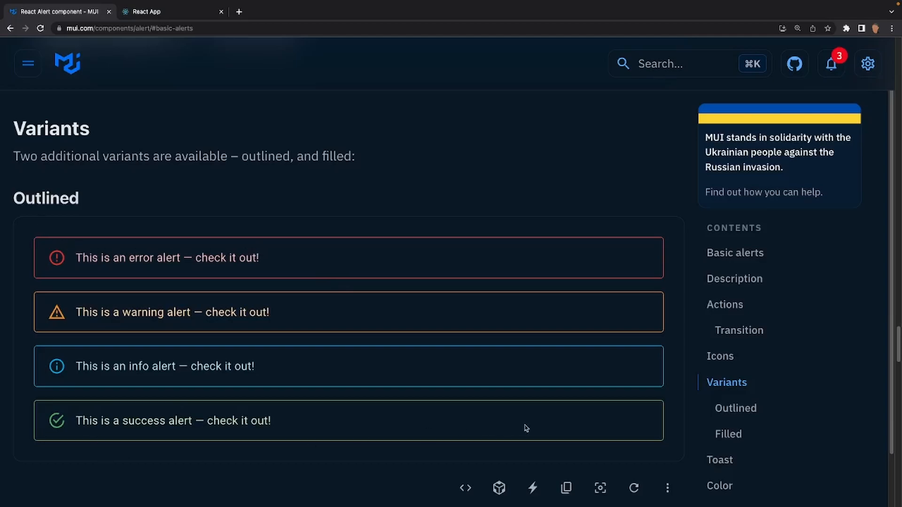
- Look through the Outlined and Filled variant code, then jump to the Toast section from Contents
left_click(465, 391)
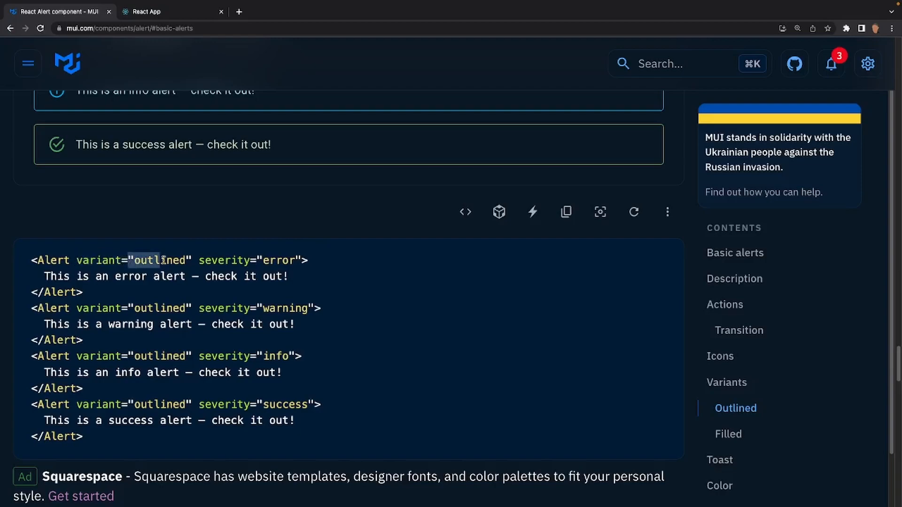
scroll("down", 3)
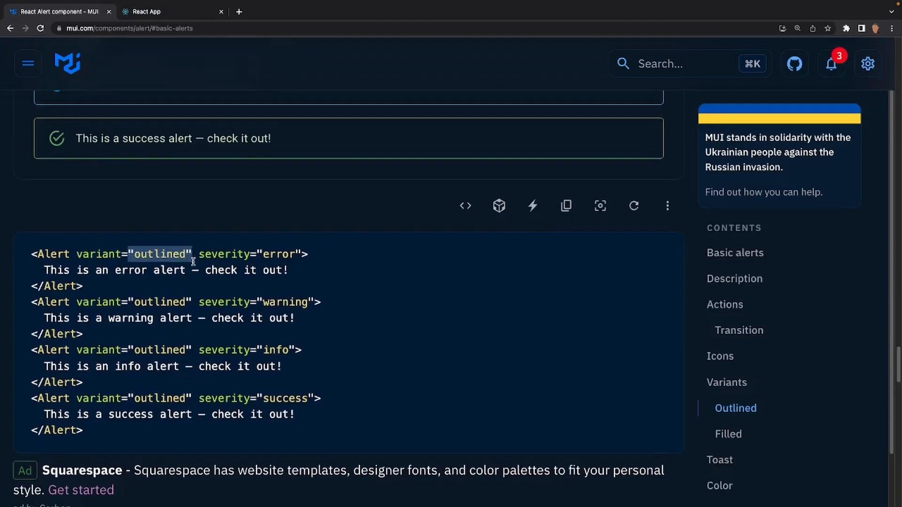
scroll("down", 3)
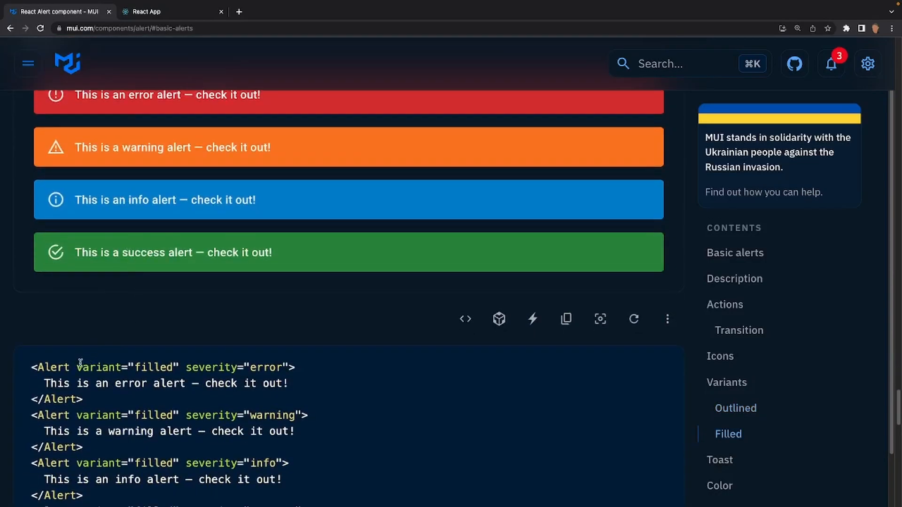
left_click(719, 459)
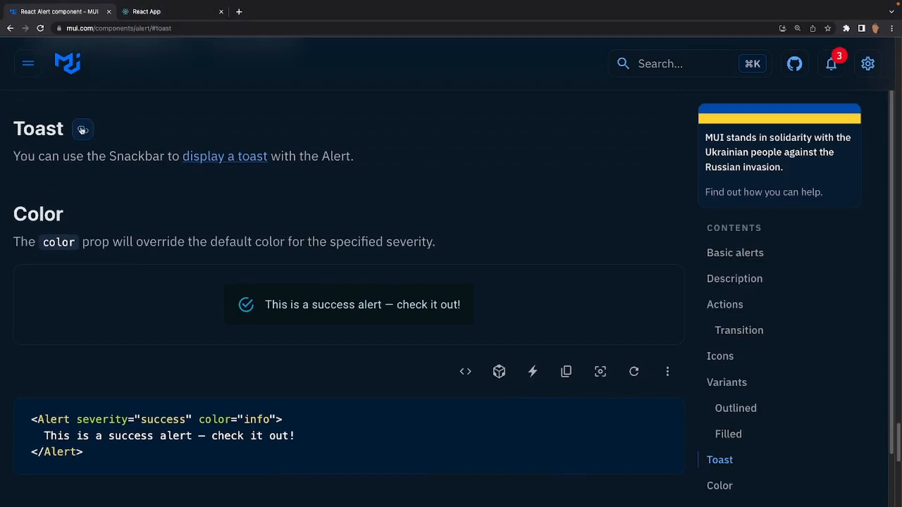
mouse_move(50, 149)
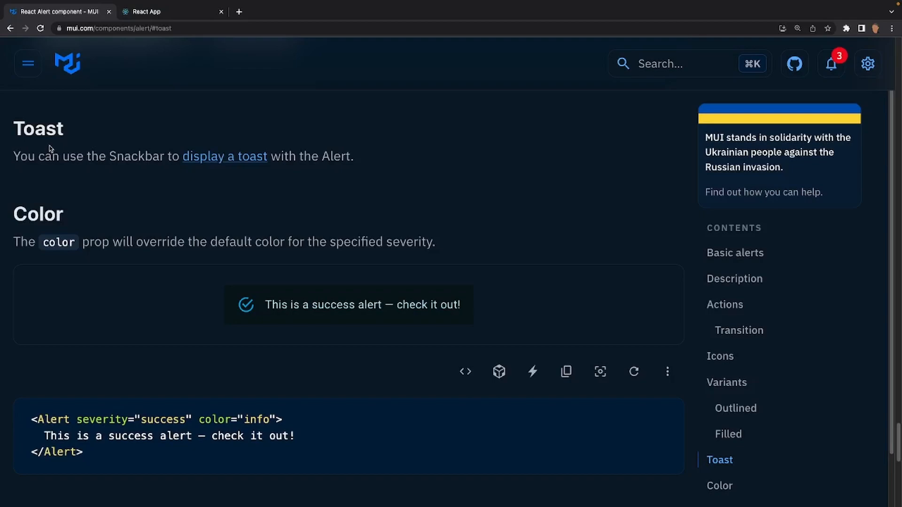
- Review the Color example's severity prop, then continue to the Accessibility and API links
scroll("down", 3)
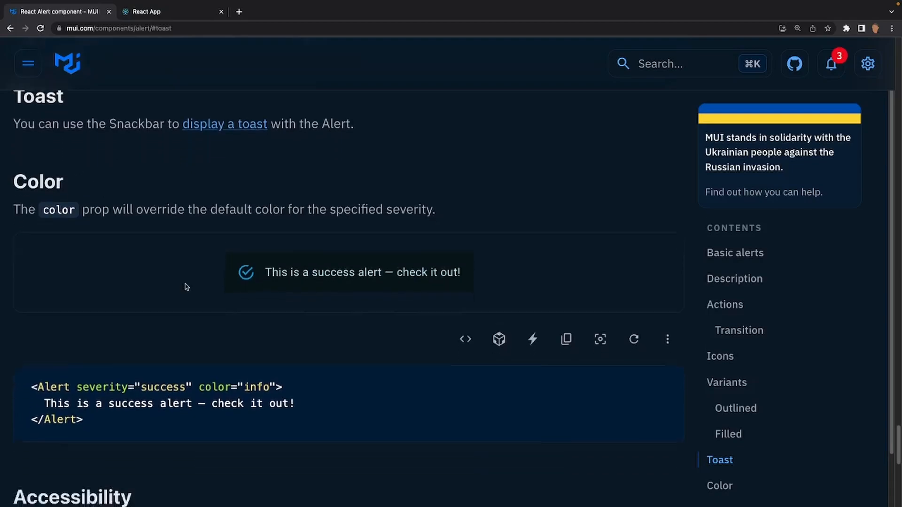
scroll("down", 3)
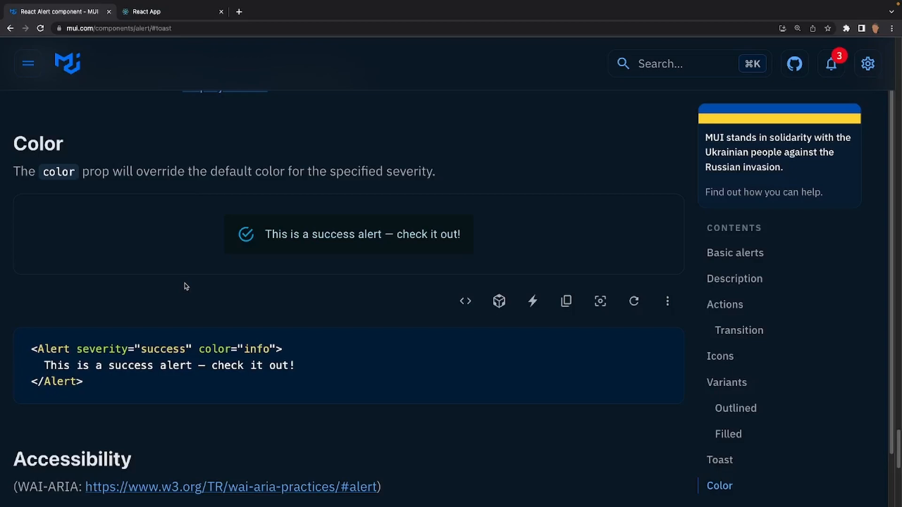
double_click(215, 349)
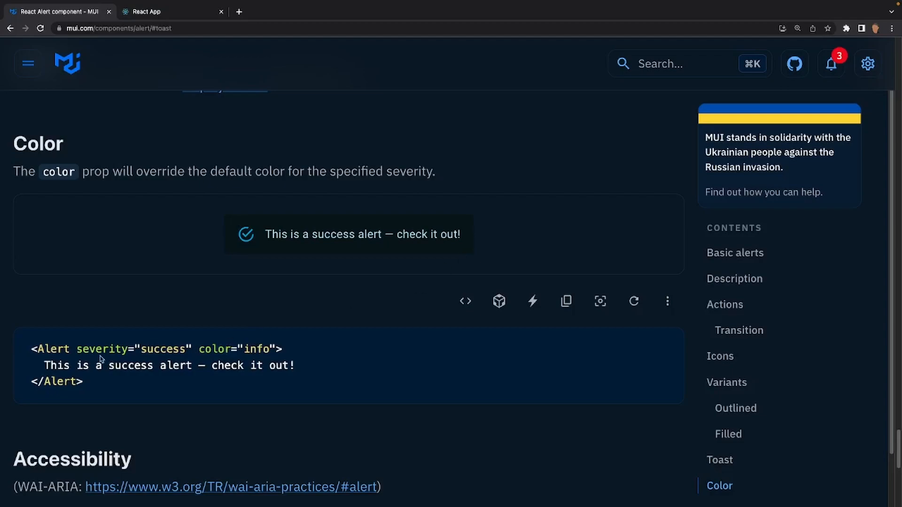
double_click(103, 349)
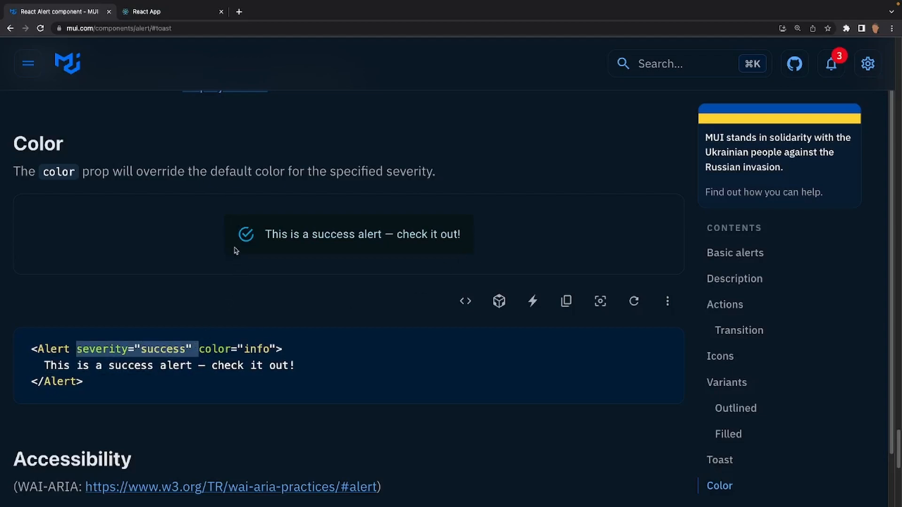
mouse_move(226, 232)
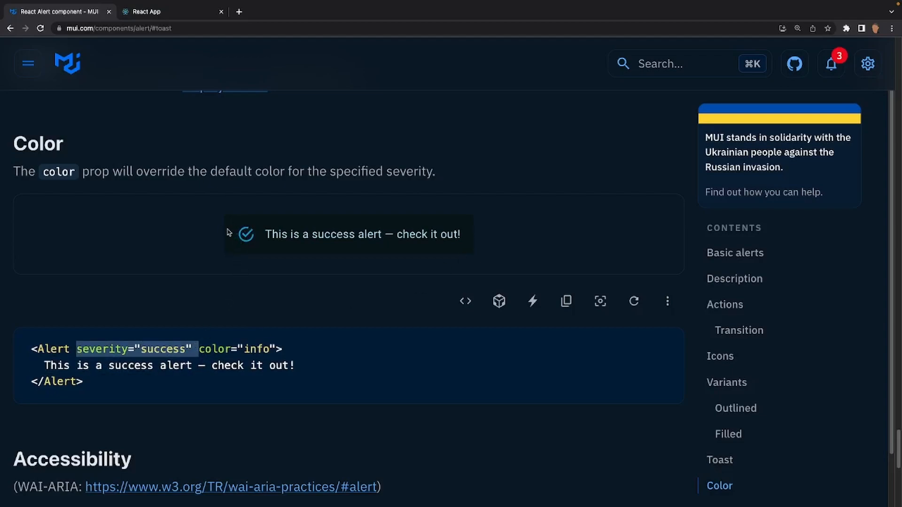
scroll("down", 3)
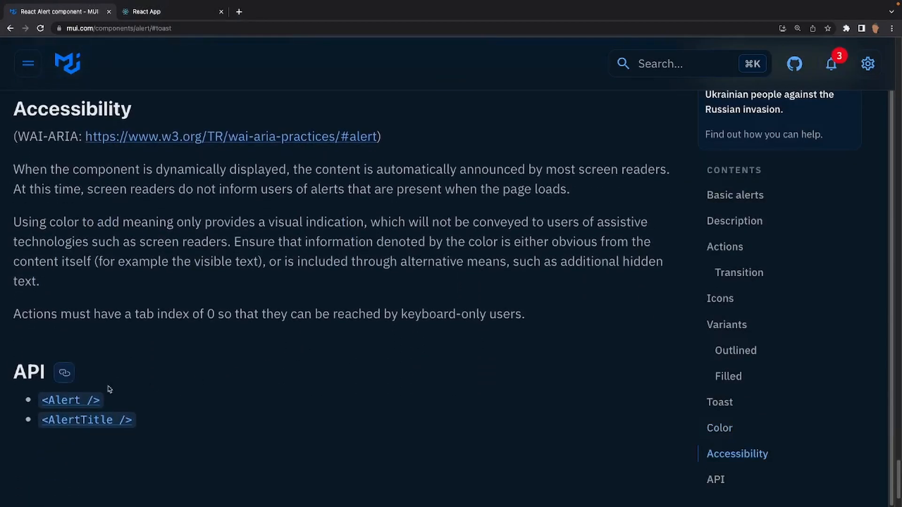
mouse_move(70, 409)
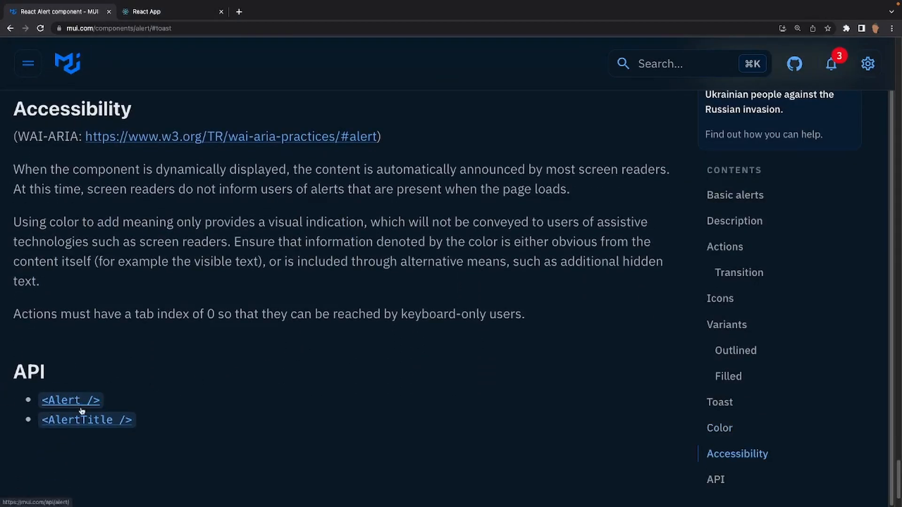
left_click(70, 400)
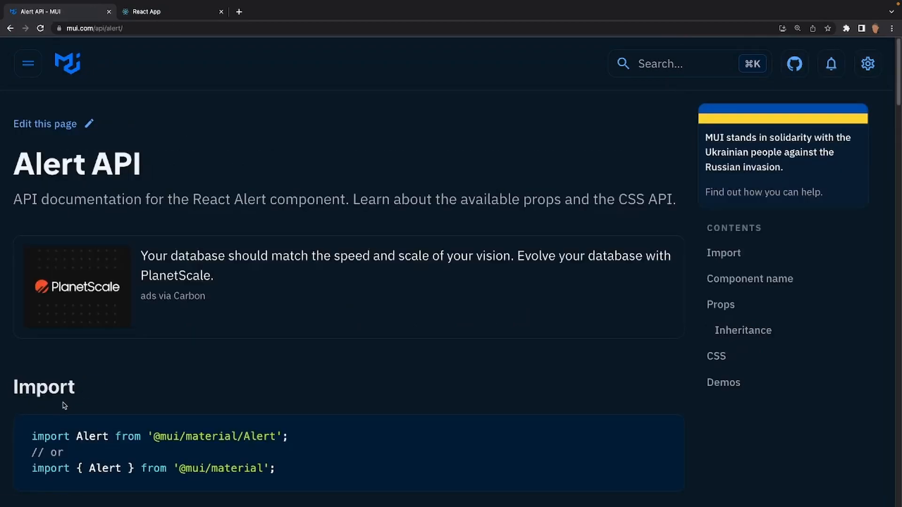
scroll("down", 3)
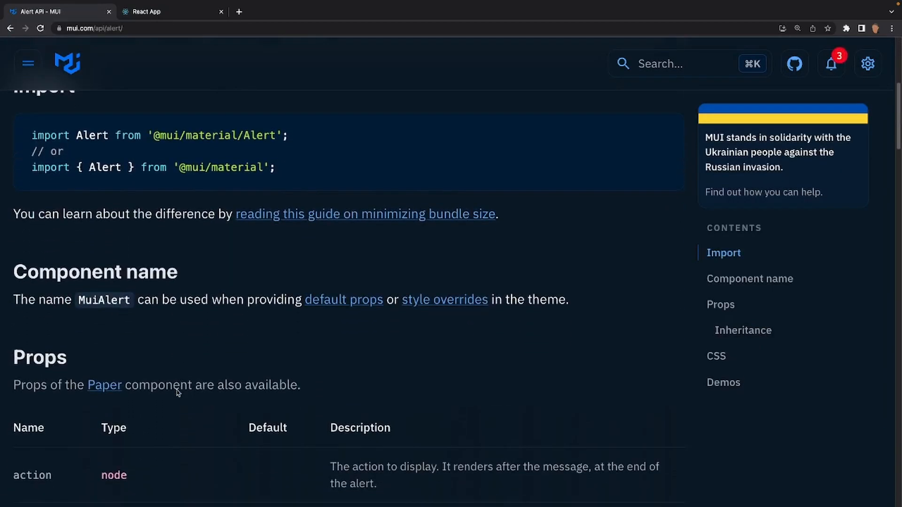
scroll("down", 3)
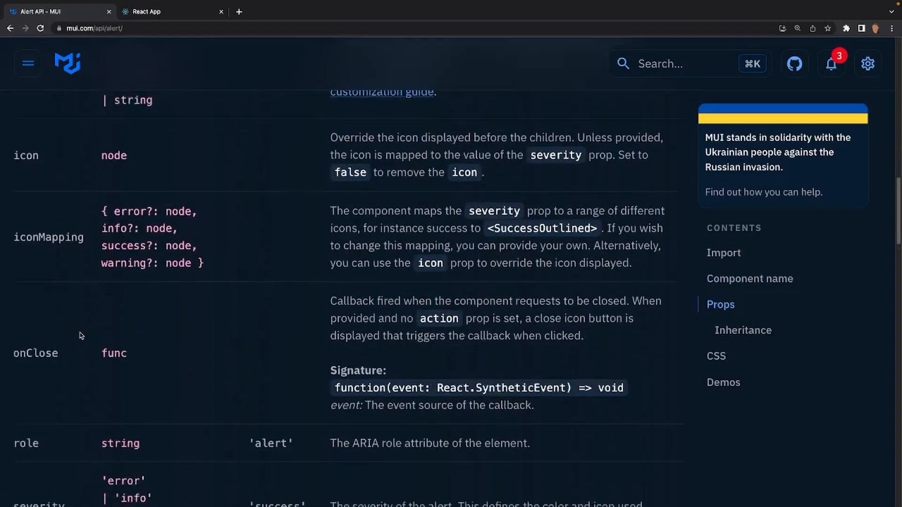
scroll("down", 3)
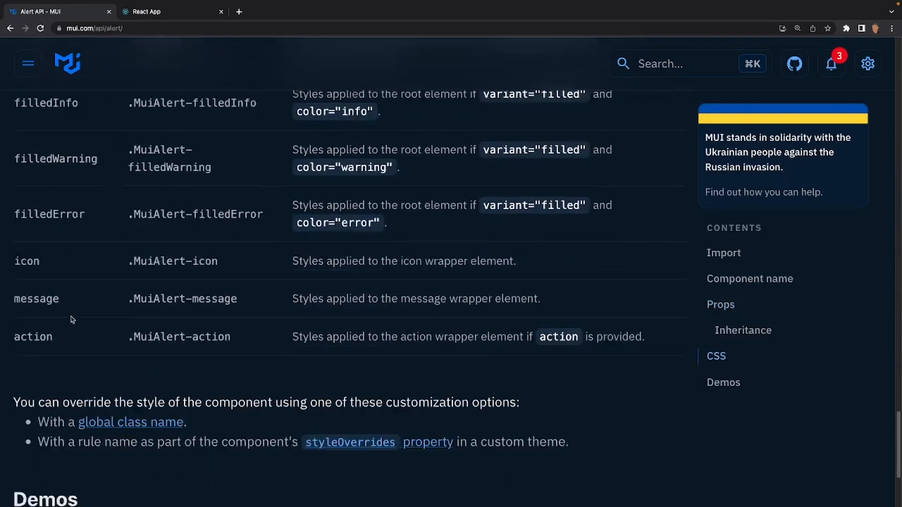
scroll("down", 3)
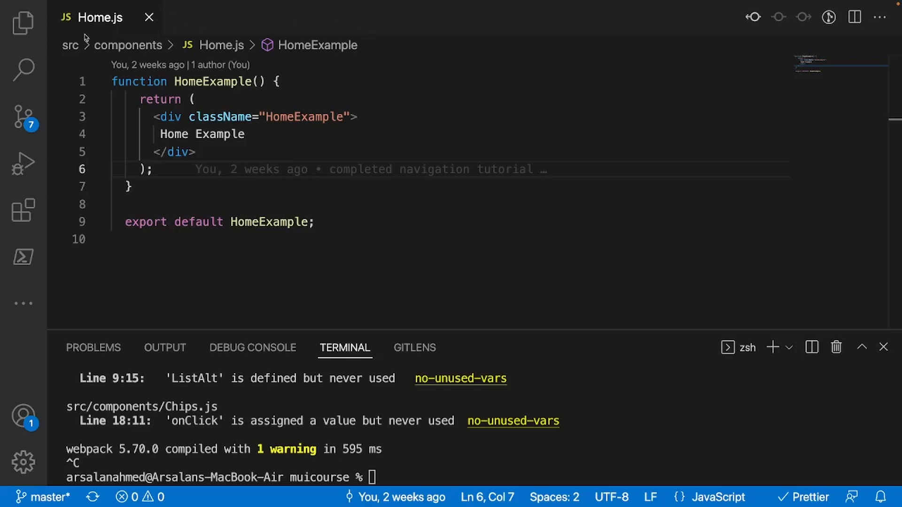
mouse_move(513, 440)
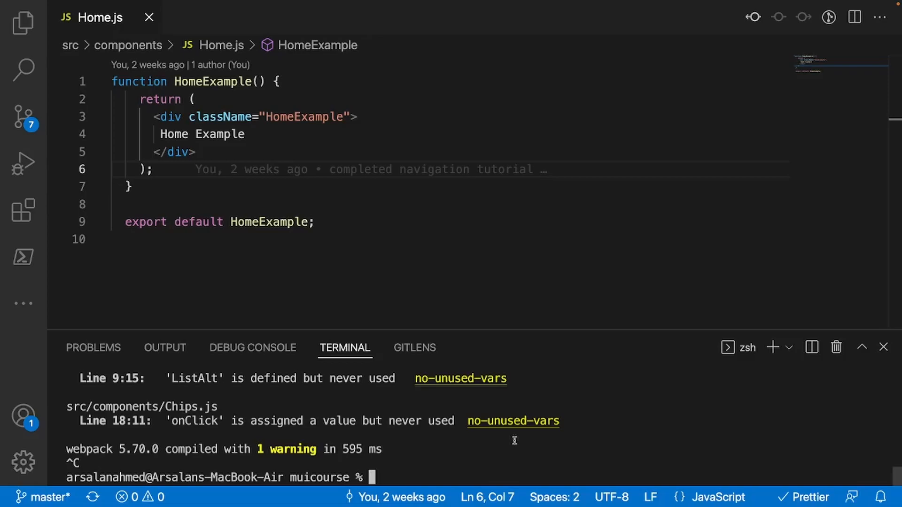
- Restart the React dev server in the integrated terminal with npm start
type("n")
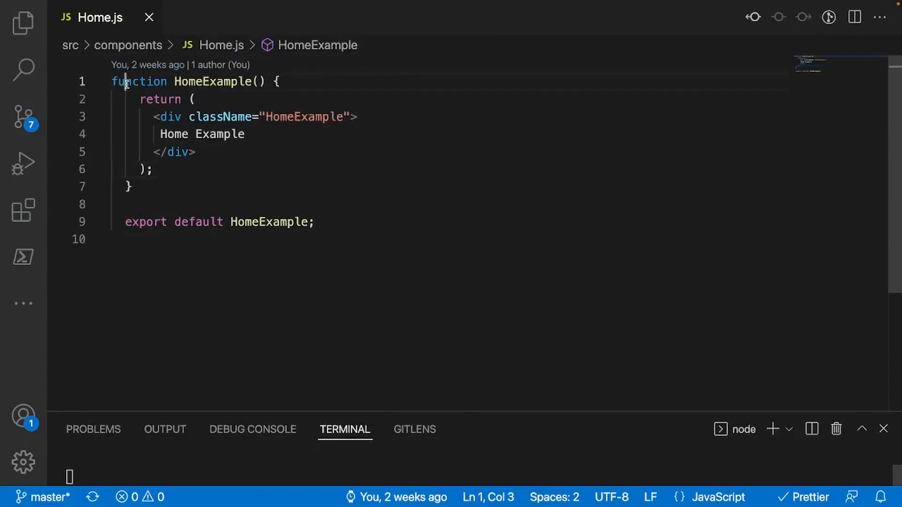
key("Enter")
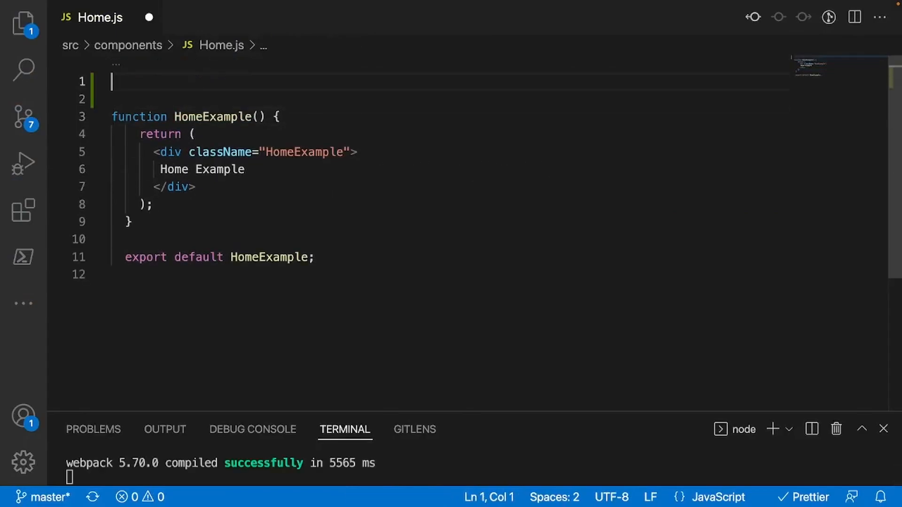
type("impoprt {make")
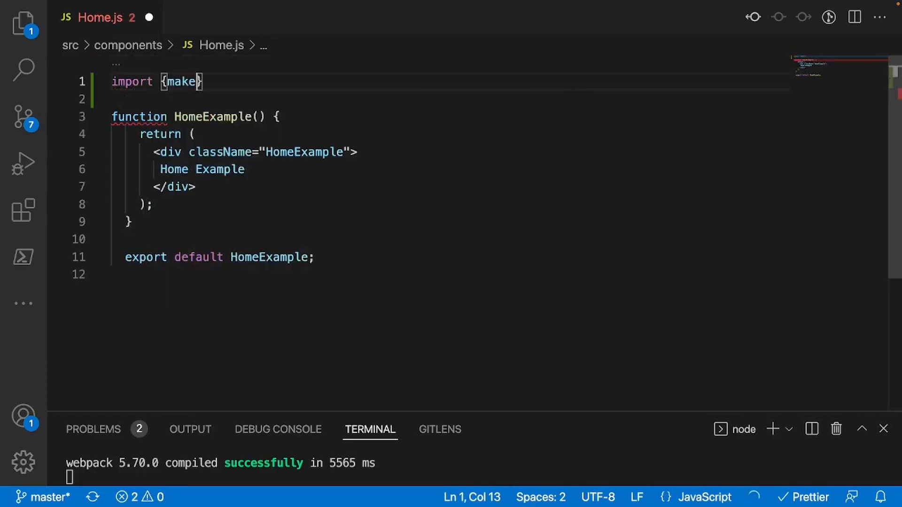
type("Styles} from \"")
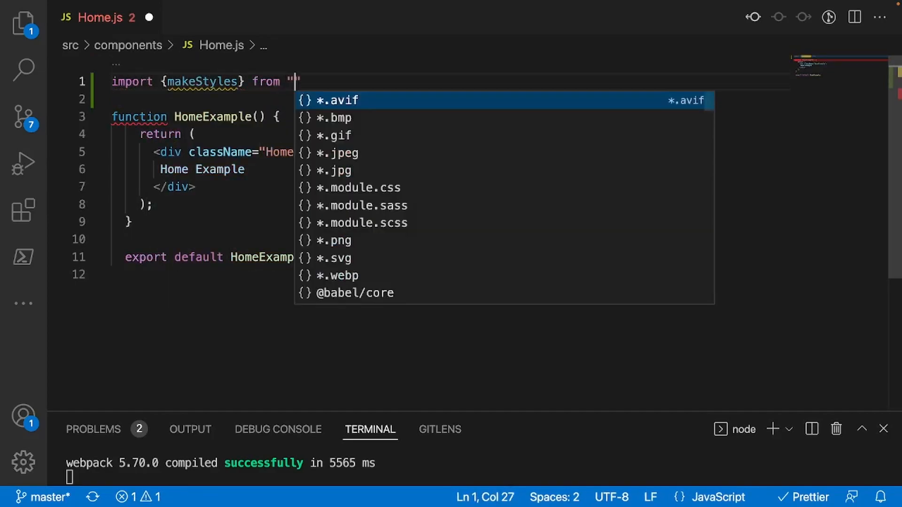
type("@mui/styles")
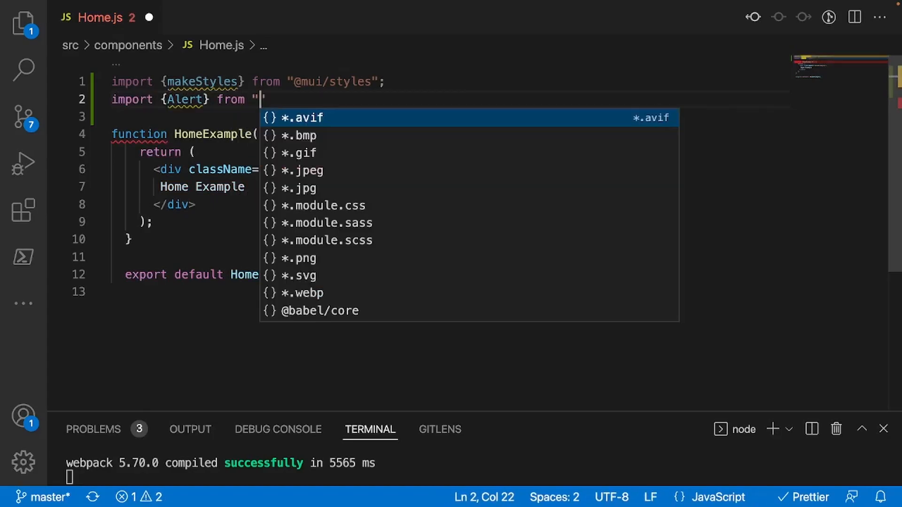
type("@mui/material")
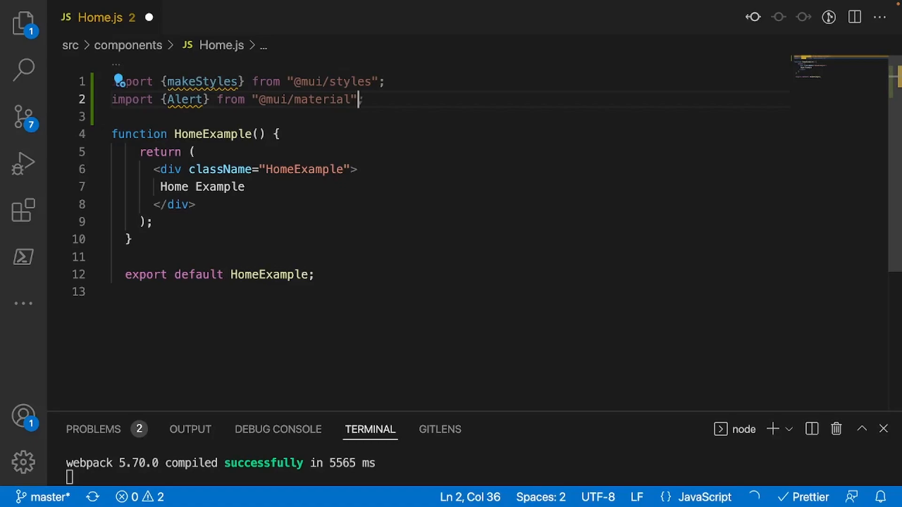
type(";")
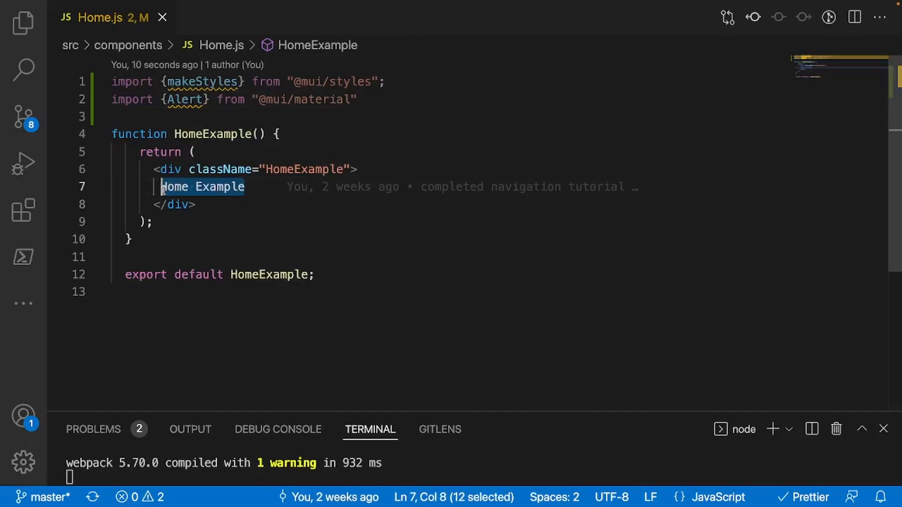
- Replace the Home Example text with <Alert severity="success">SUCCESS TAG</Alert>
type("<")
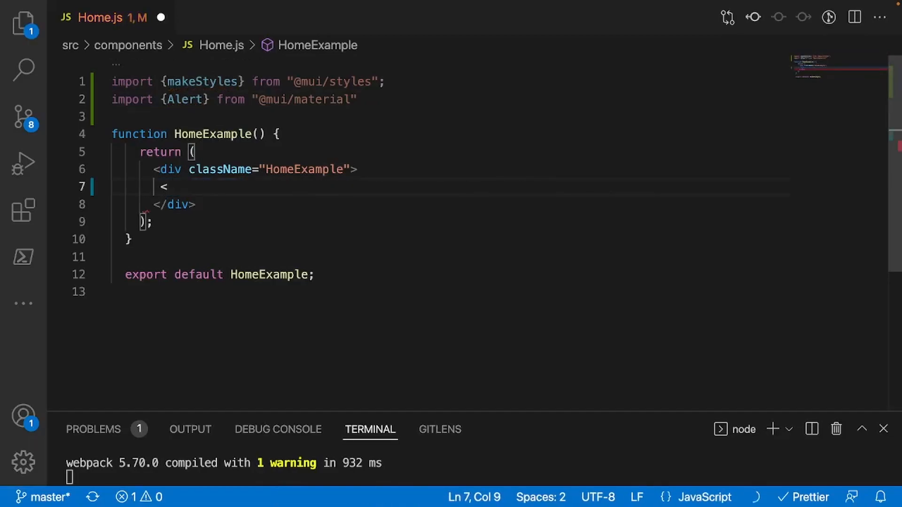
type("Al")
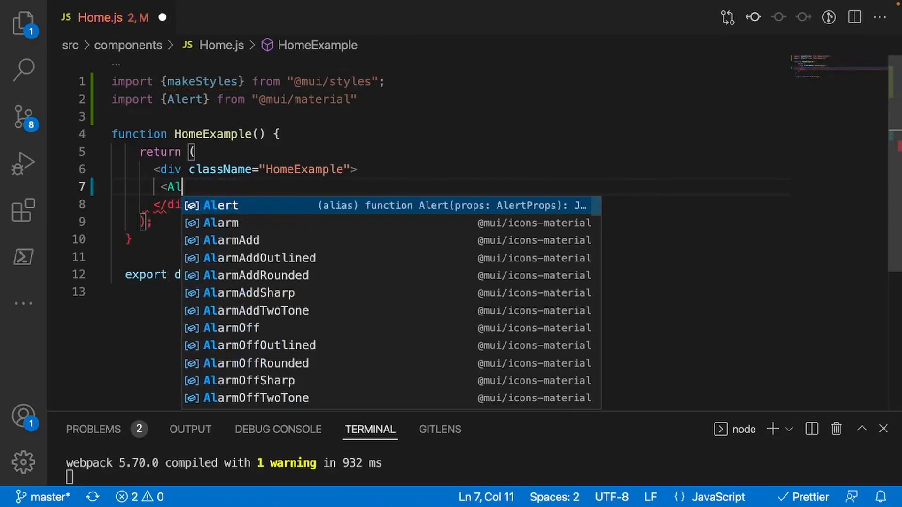
type("ert></Alert>")
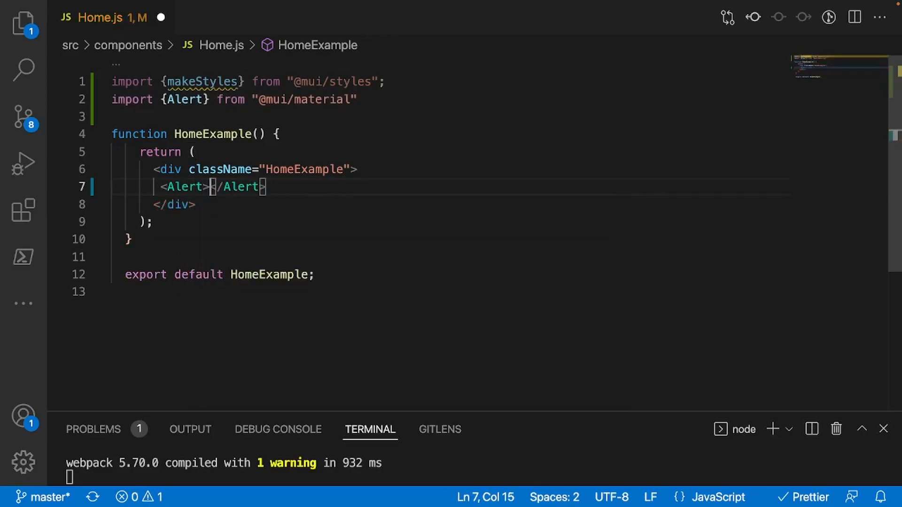
type("SUCCESS TAG")
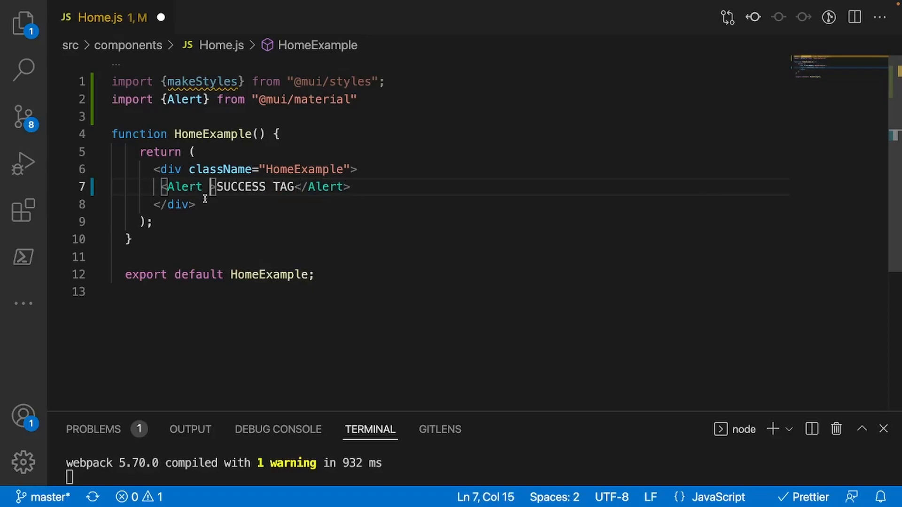
type("severity=\"\"")
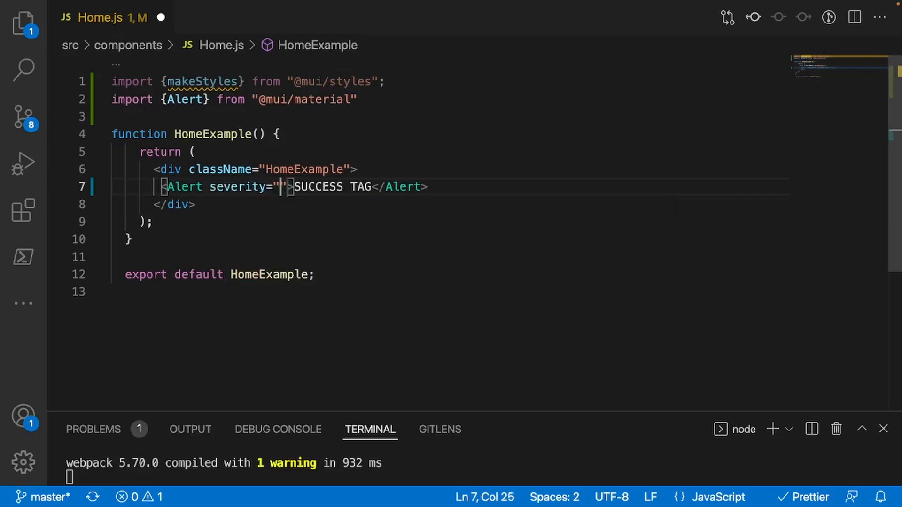
type("success")
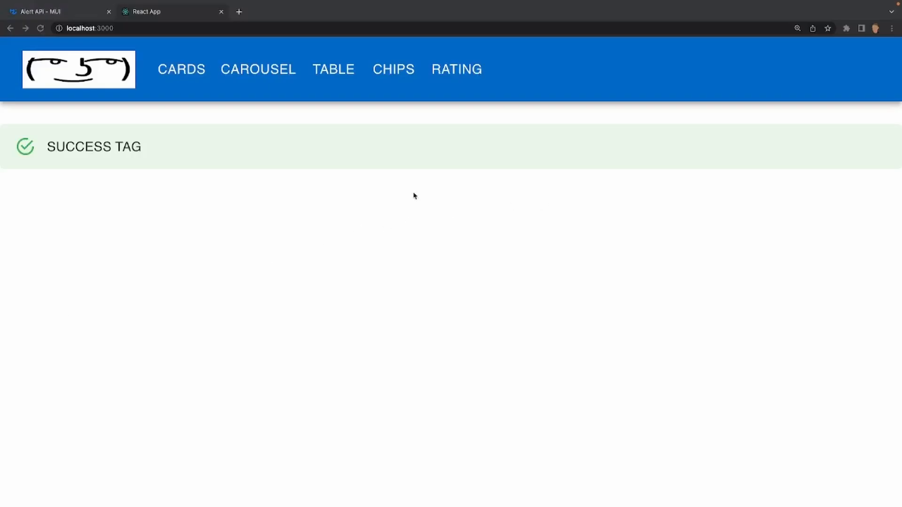
mouse_move(400, 179)
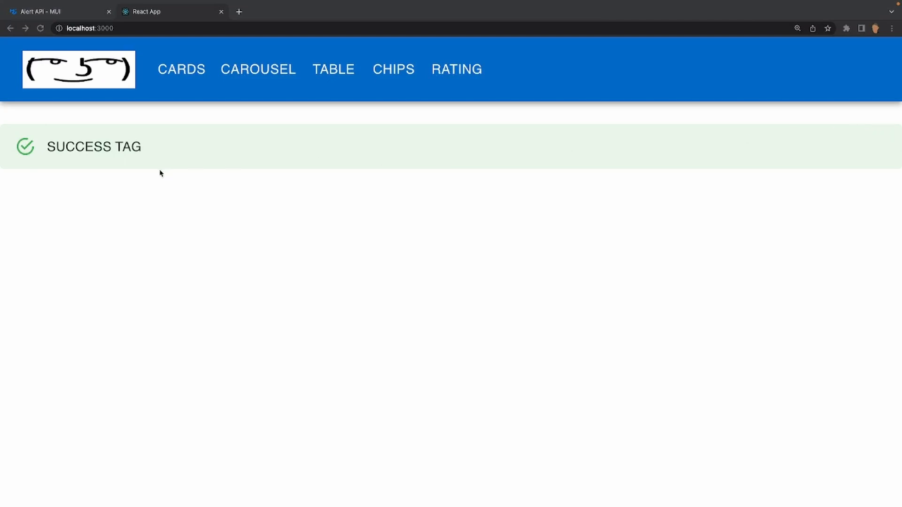
mouse_move(107, 157)
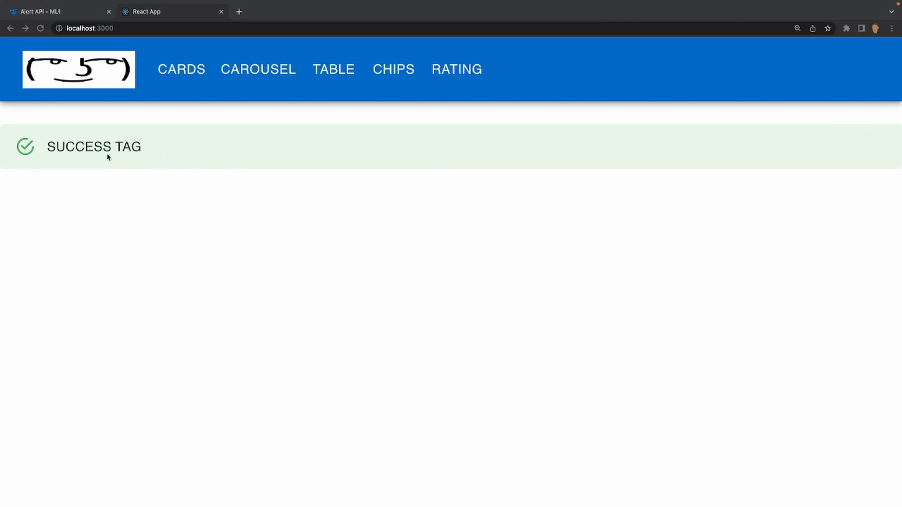
mouse_move(69, 159)
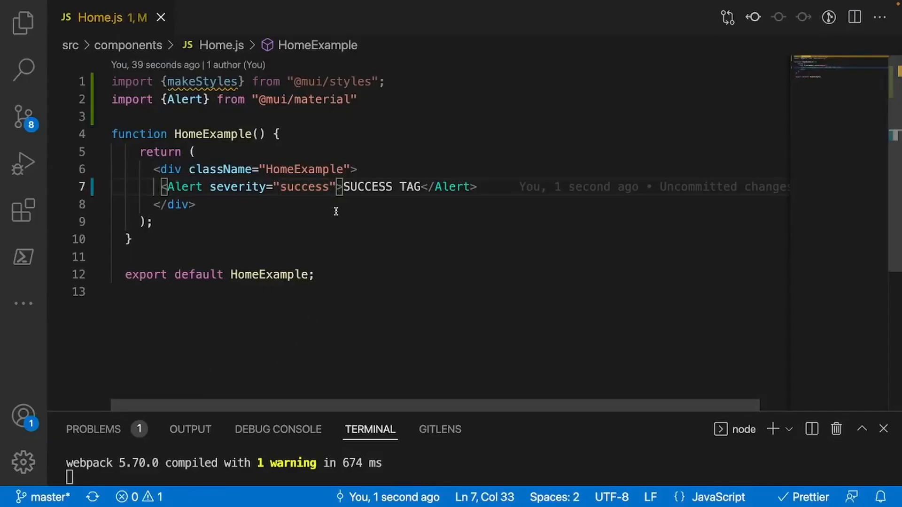
- Give the Alert a className bound to a style class from the classes object
type("className=\"\"")
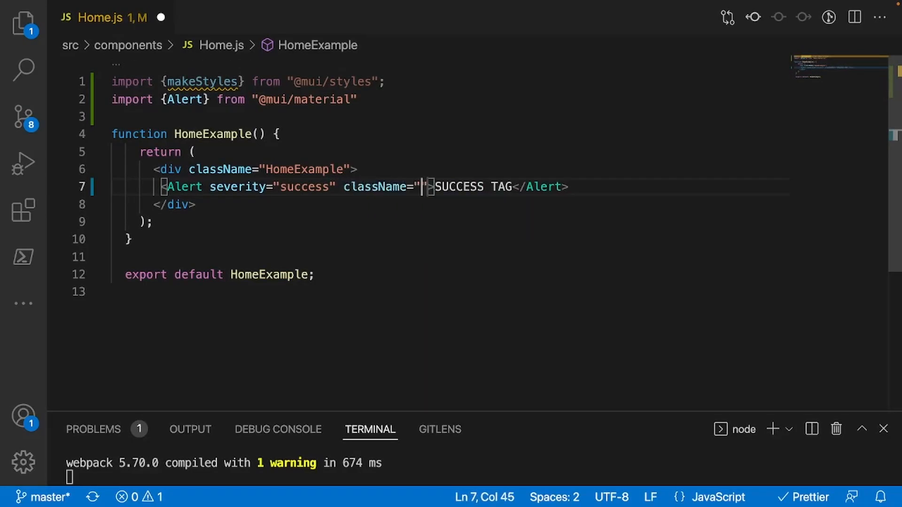
type("{")
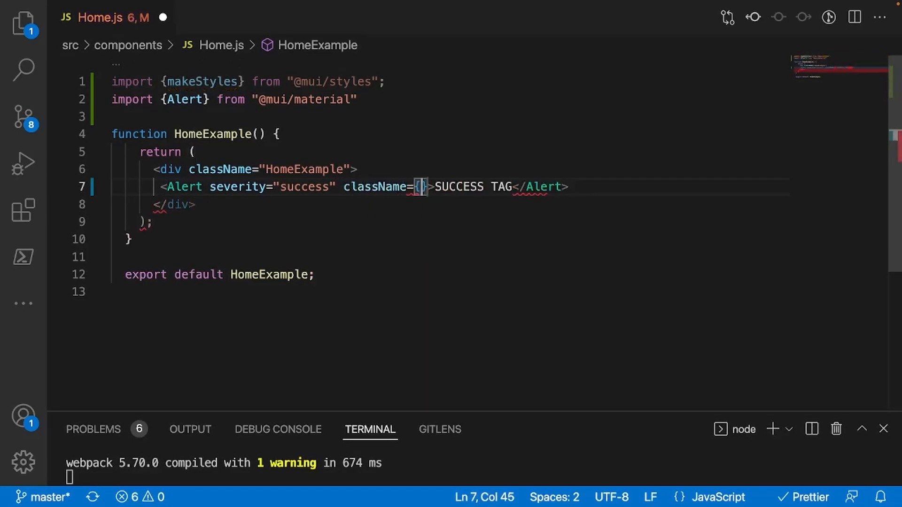
type("classes")
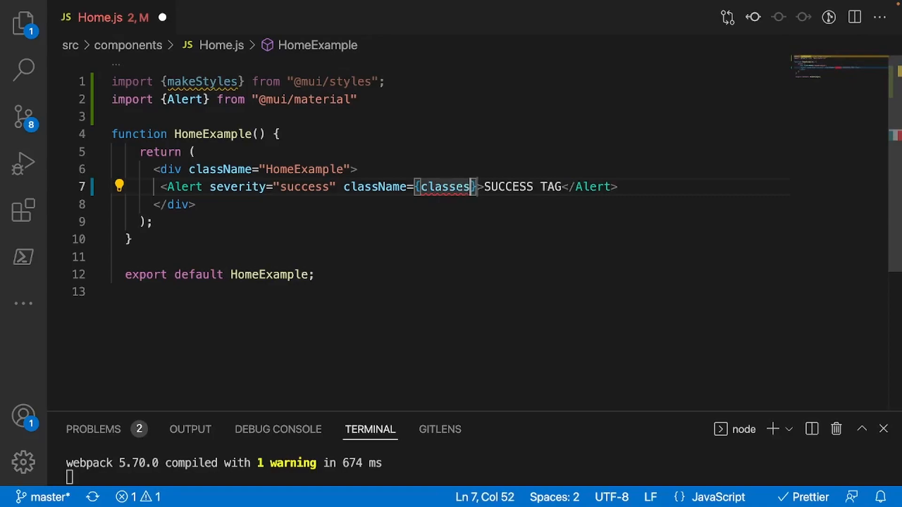
type(".s")
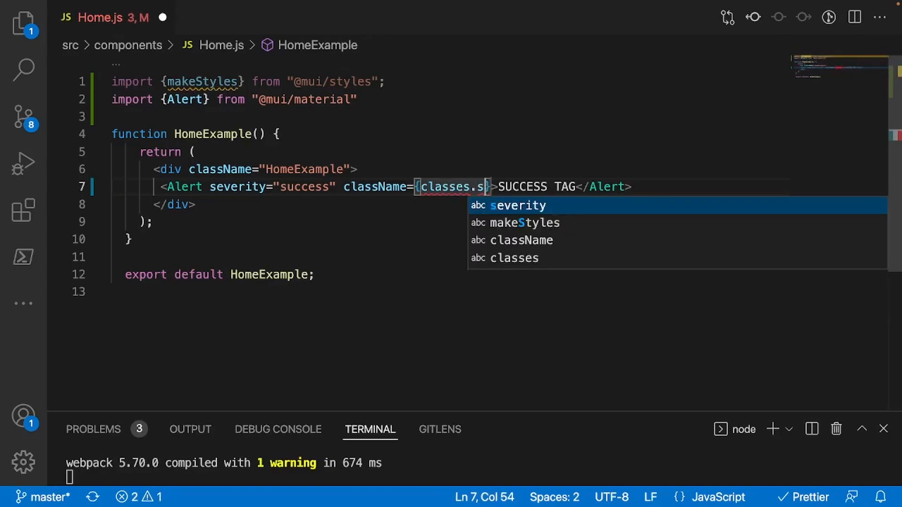
type("uccessAlert")
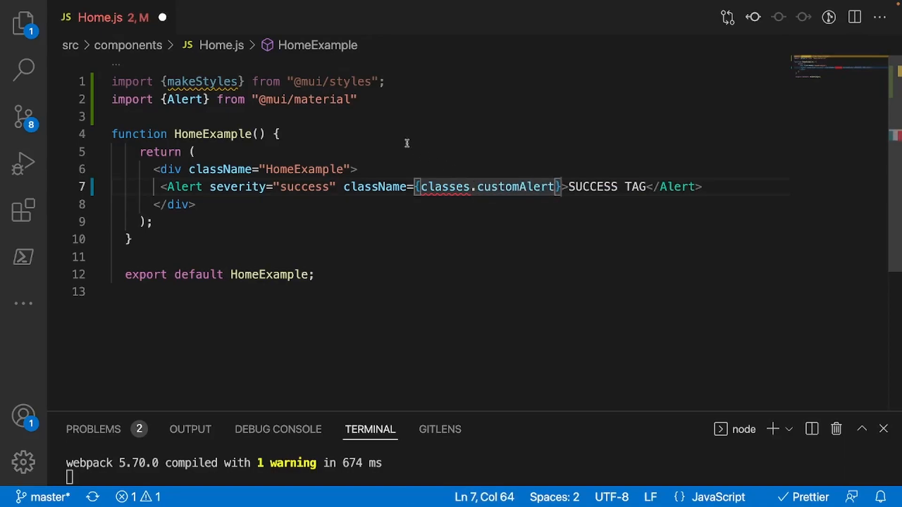
- Define useStyles via makeStyles with a customAlert rule, wire classes = useStyles(), and save
type("const classes = useStyles();")
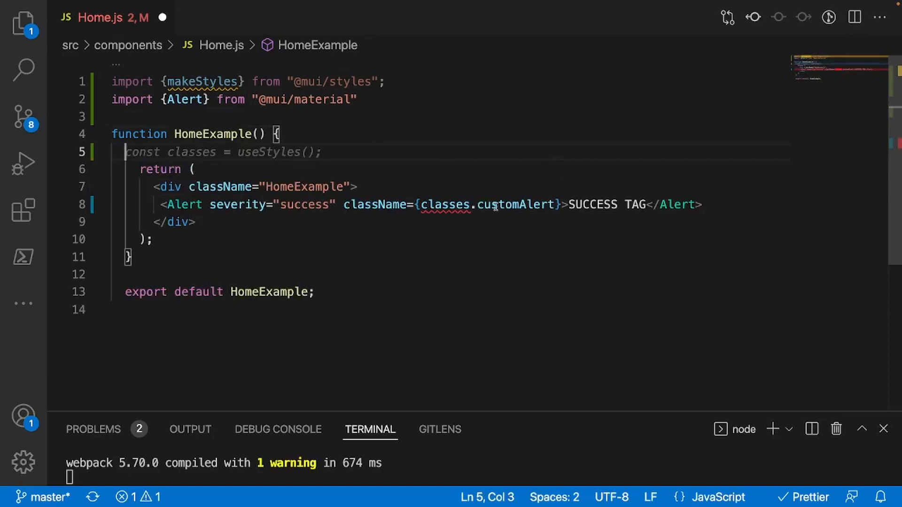
mouse_move(409, 258)
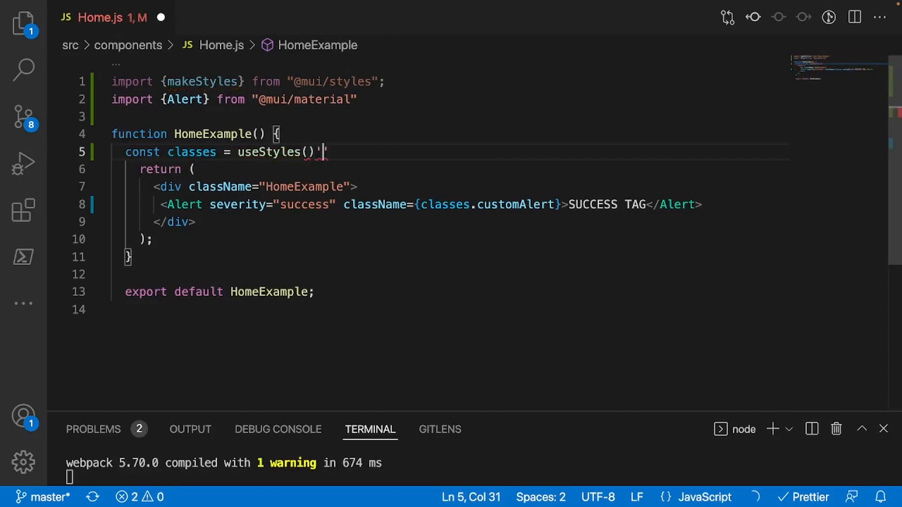
type(";")
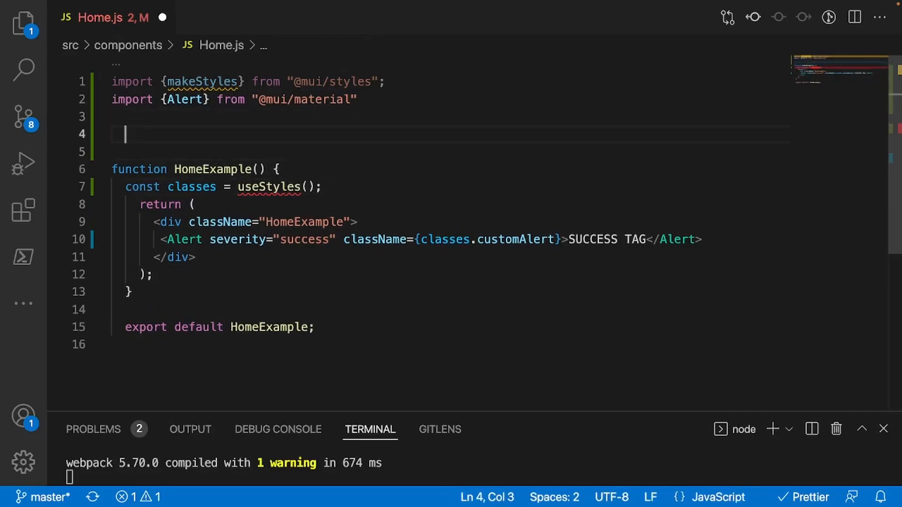
type("const useStyles = makeStyles({")
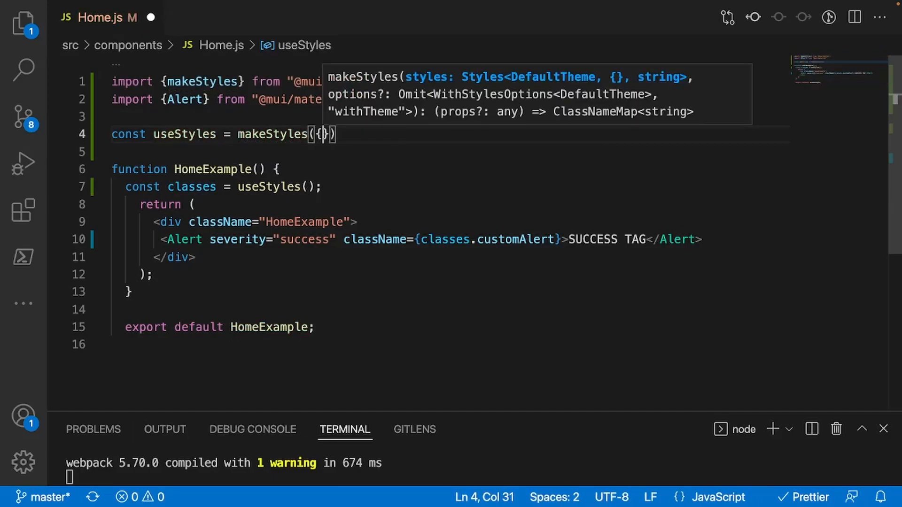
type("customAlert: {")
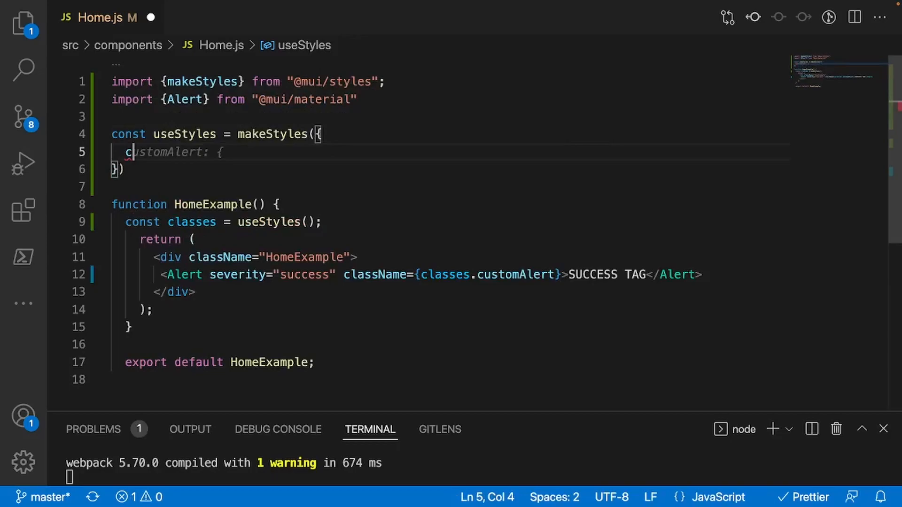
type("ustomAlert: {")
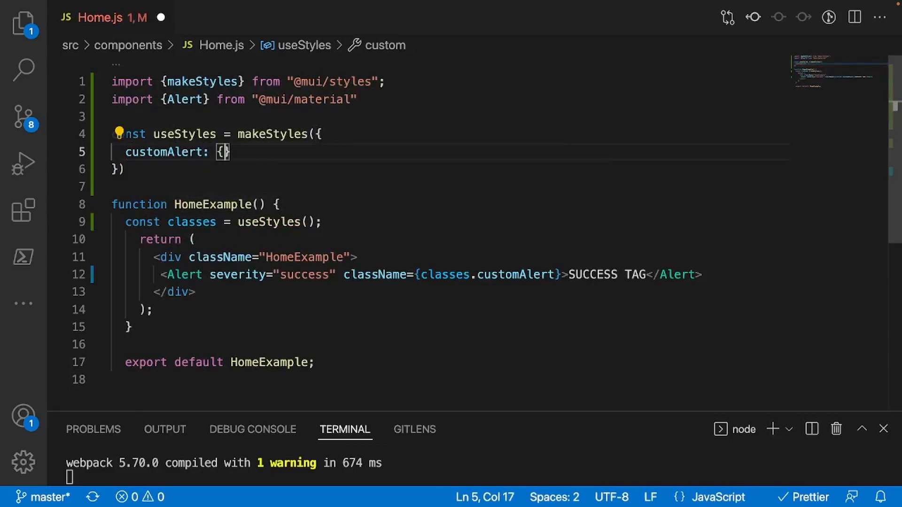
type("backgroundColor: '#4caf50',")
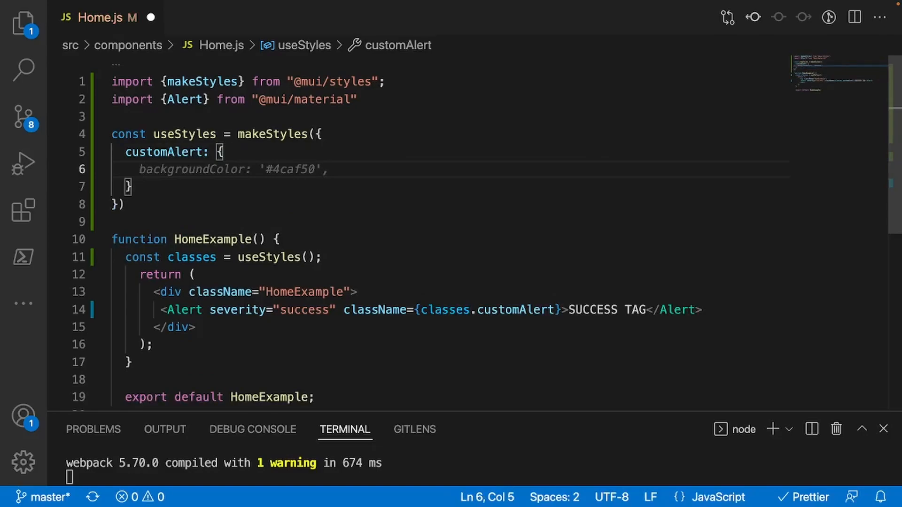
key("ctrl+s")
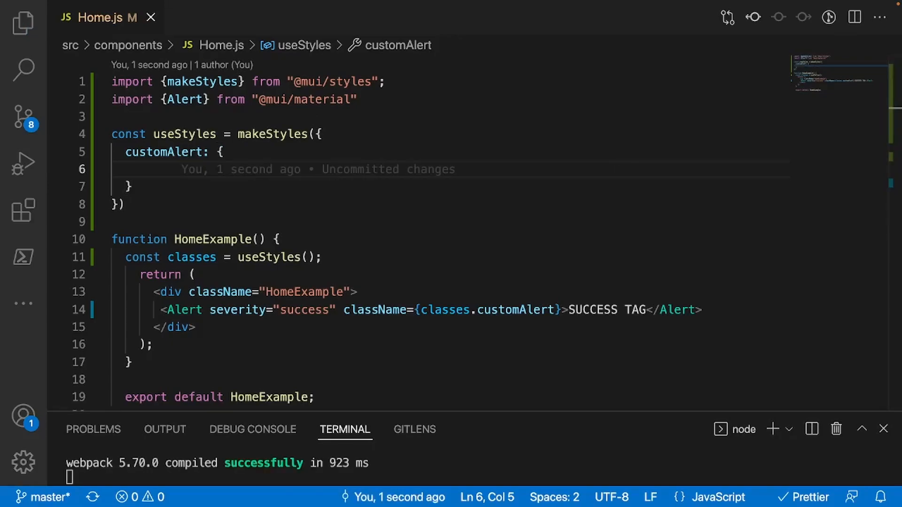
mouse_move(330, 189)
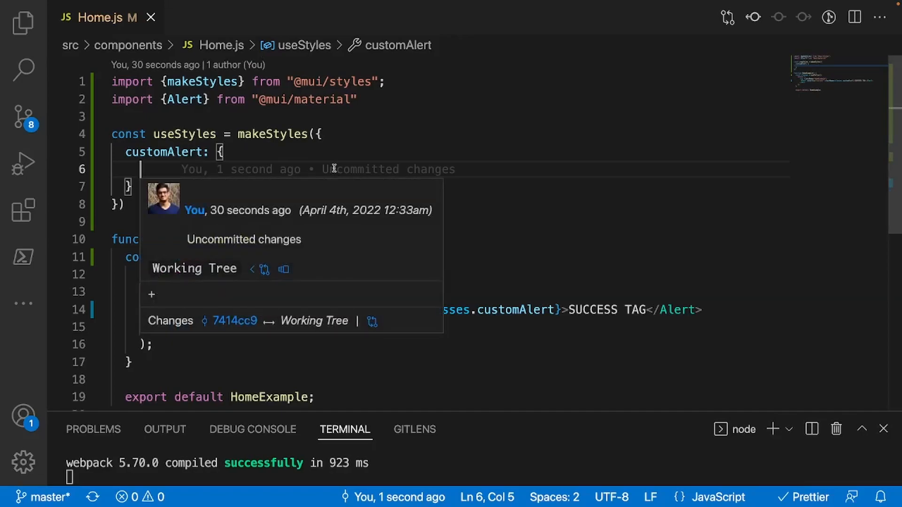
- Give customAlert the background linear-gradient(to left bottom, #f12711, #f5af19)
type("background: \"linear-gradient(")
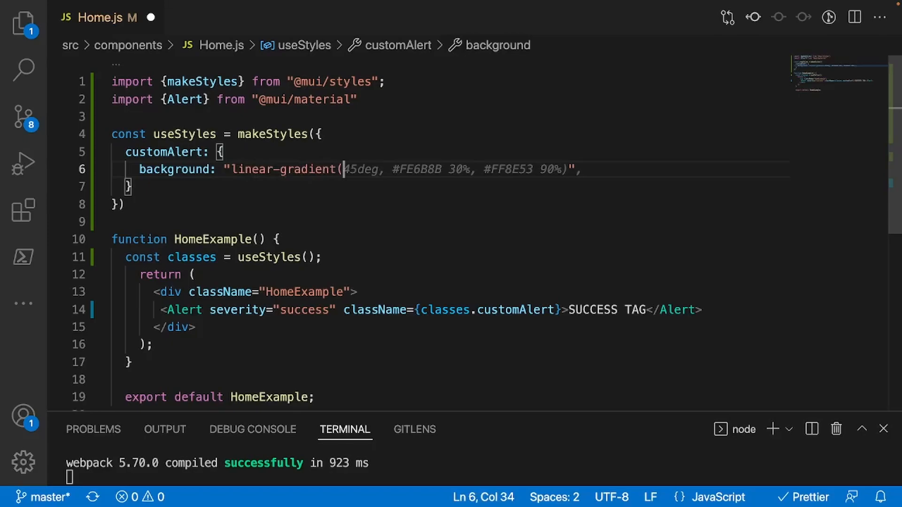
type("to left bottom, #")
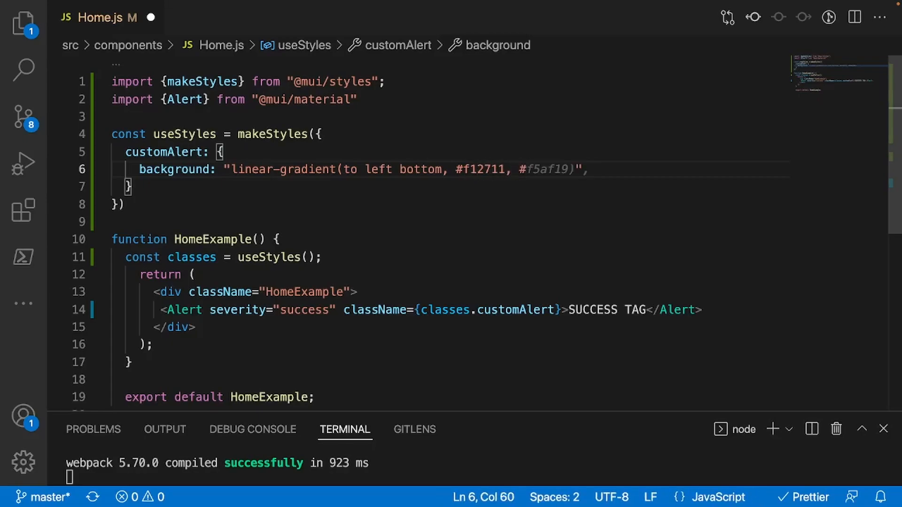
left_click(547, 170)
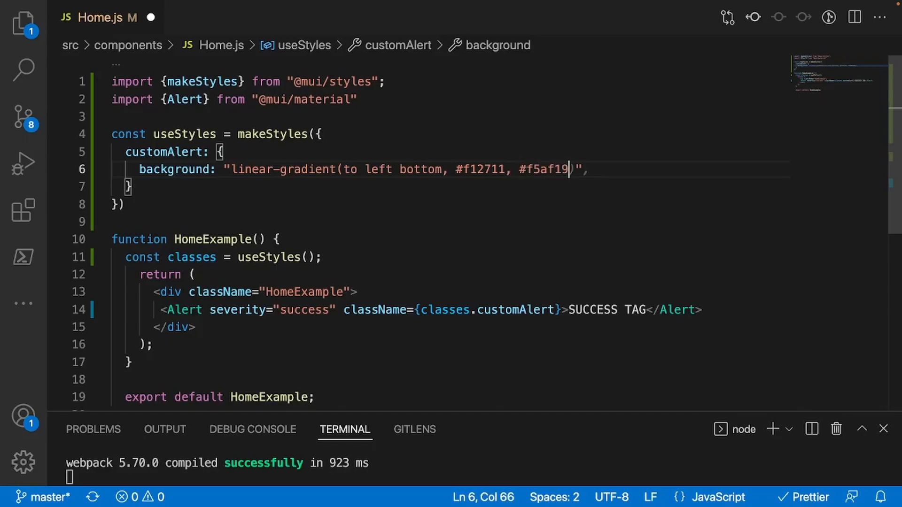
type(")")
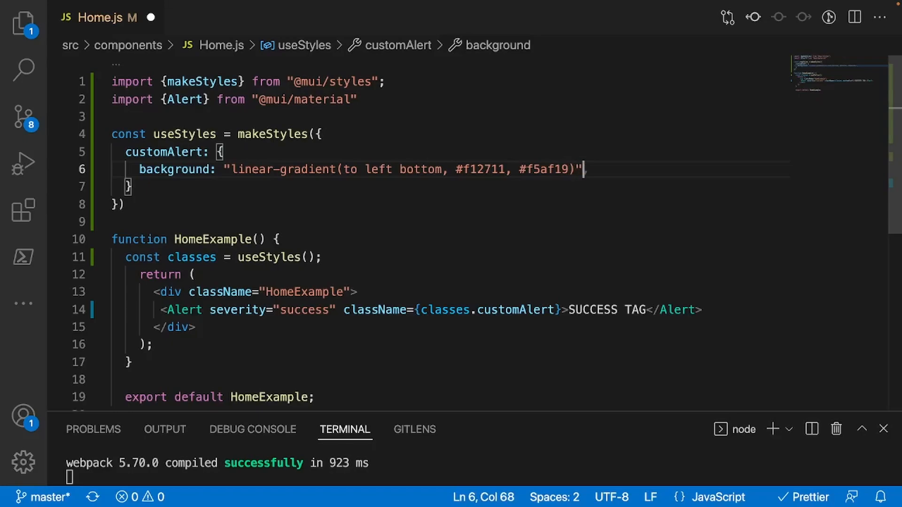
type(",")
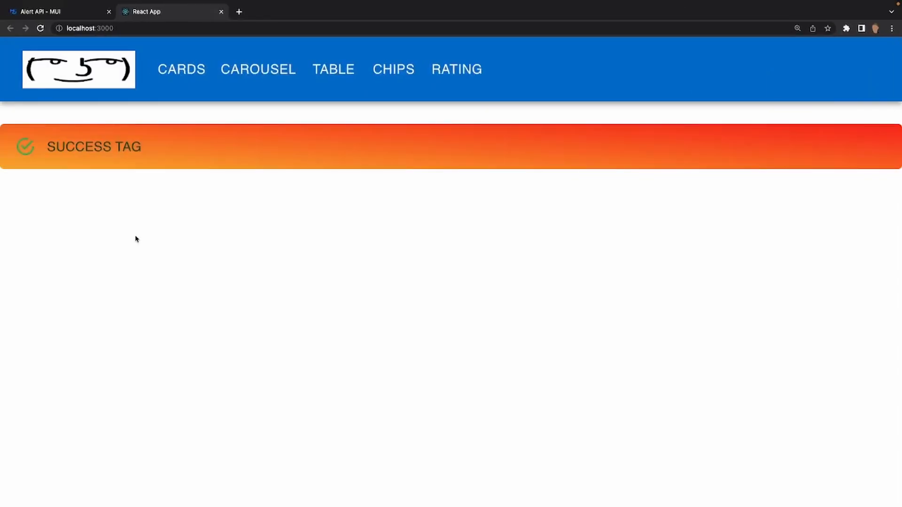
mouse_move(111, 169)
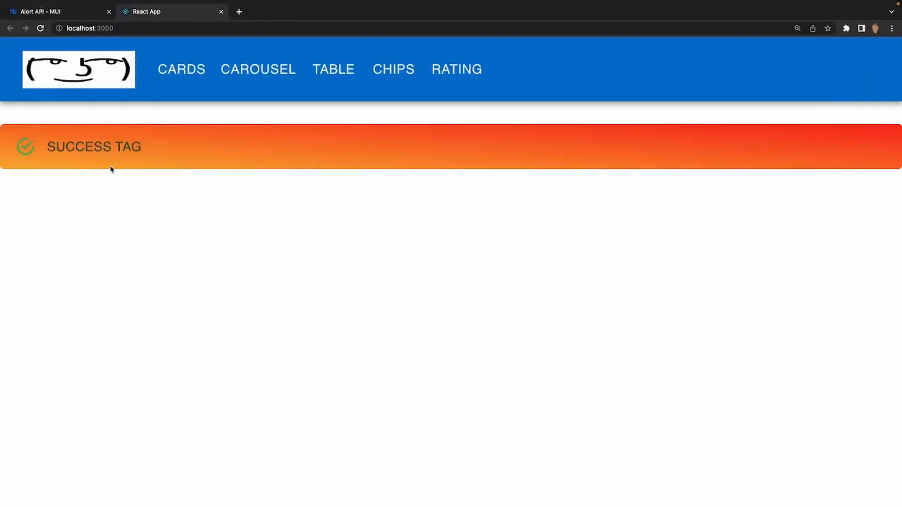
mouse_move(411, 184)
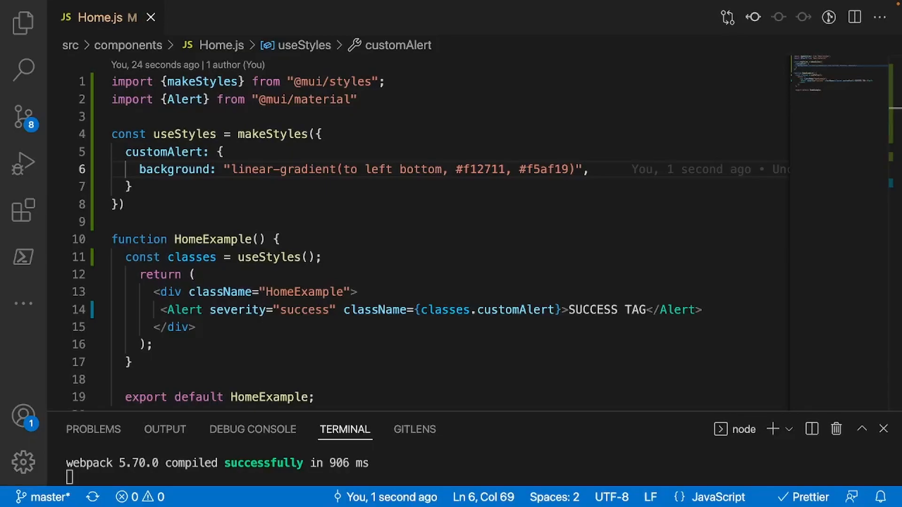
mouse_move(572, 317)
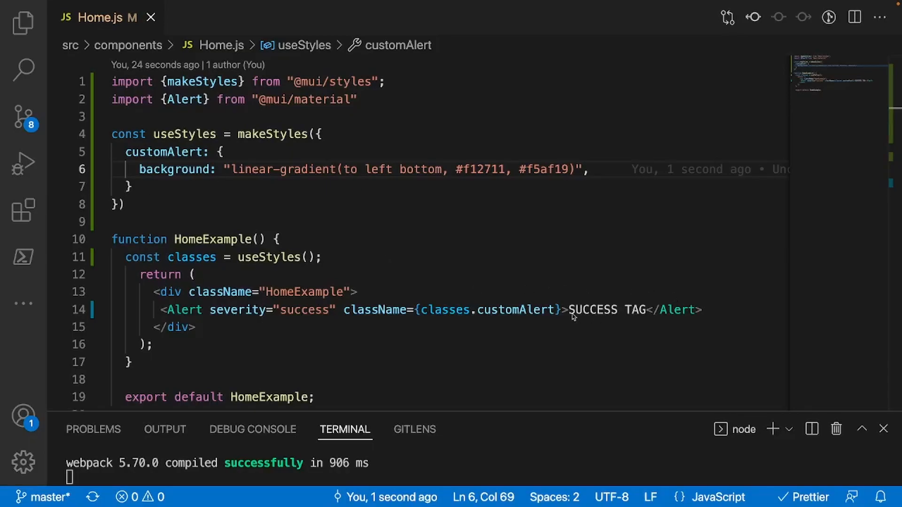
type("icon={<")
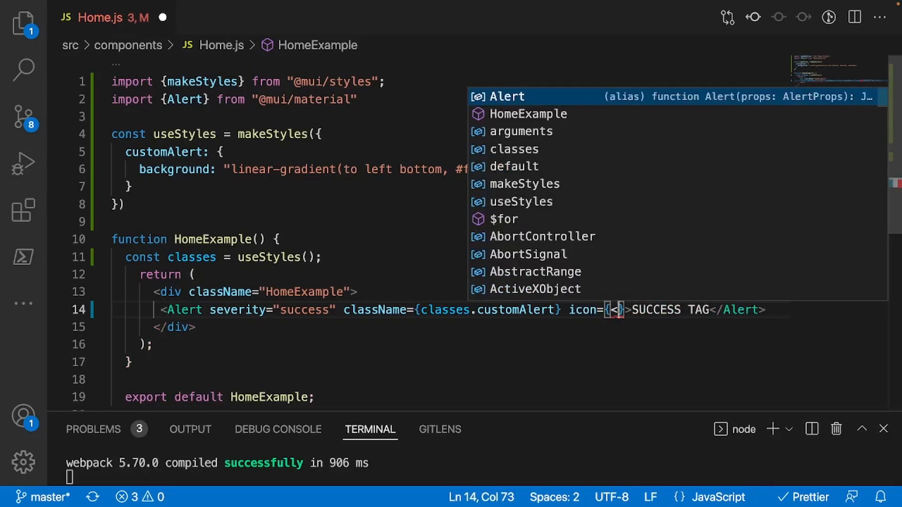
type("Ice")
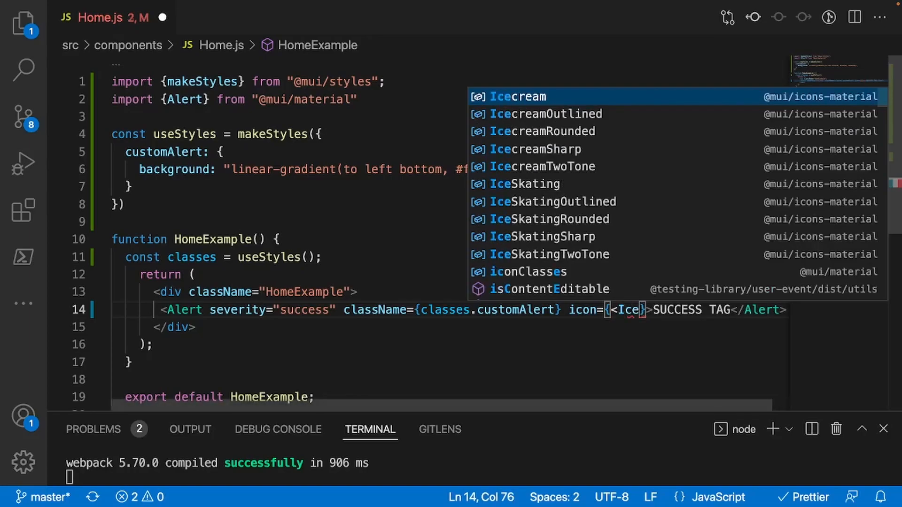
key("Down")
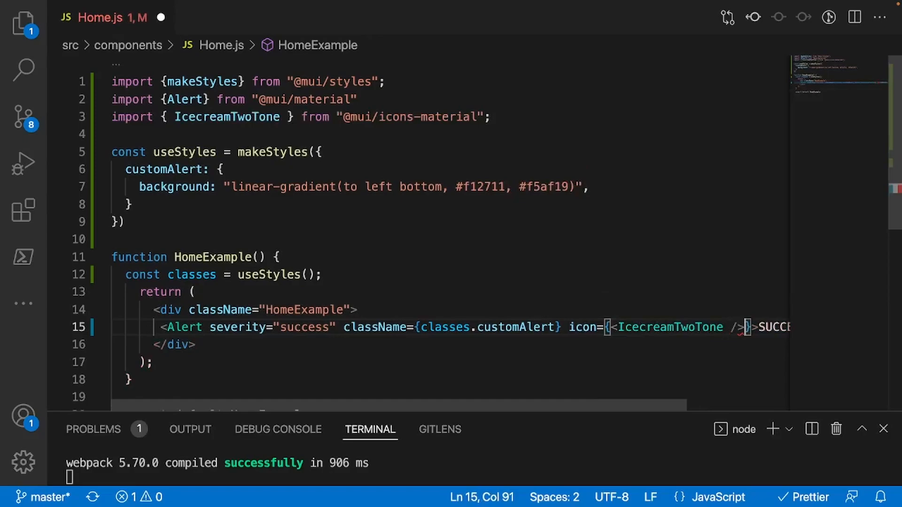
left_click(590, 186)
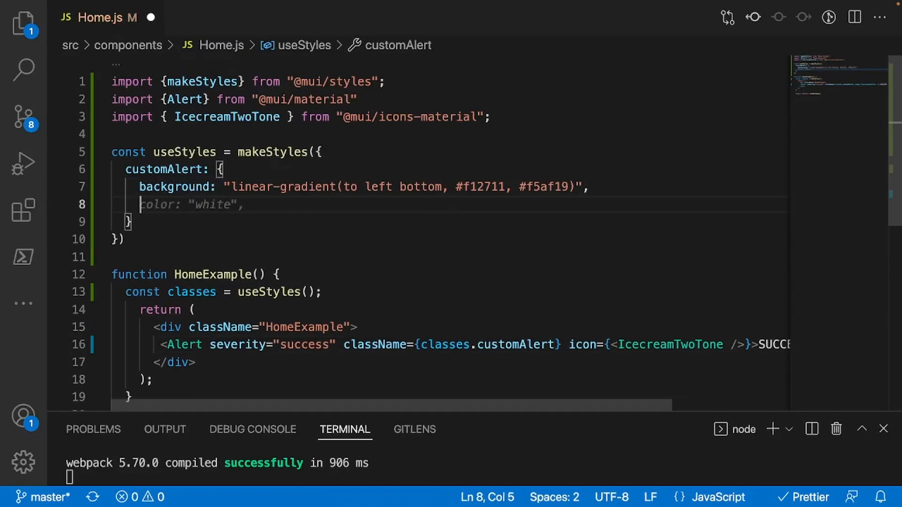
- Colour the alert's icon white with a nested svg/icon rule in customAlert
type("\"& svg\": {")
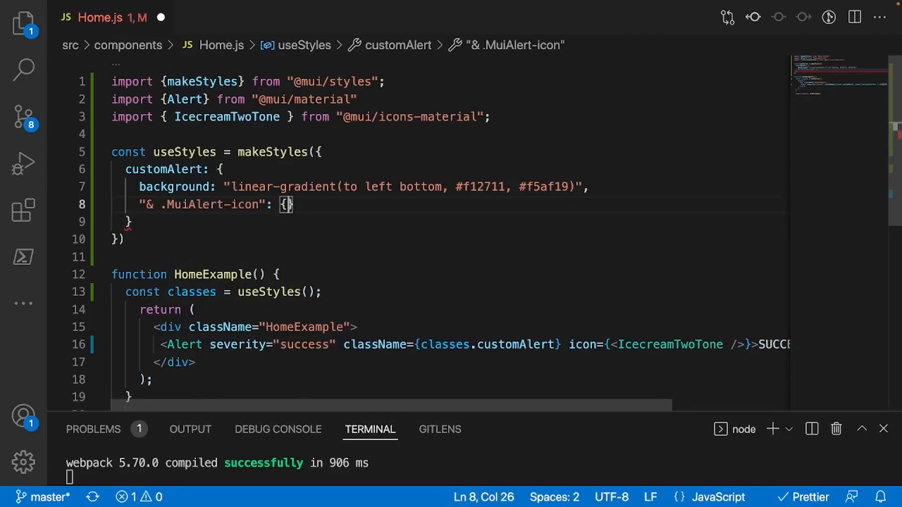
type("color: \"#fff\",")
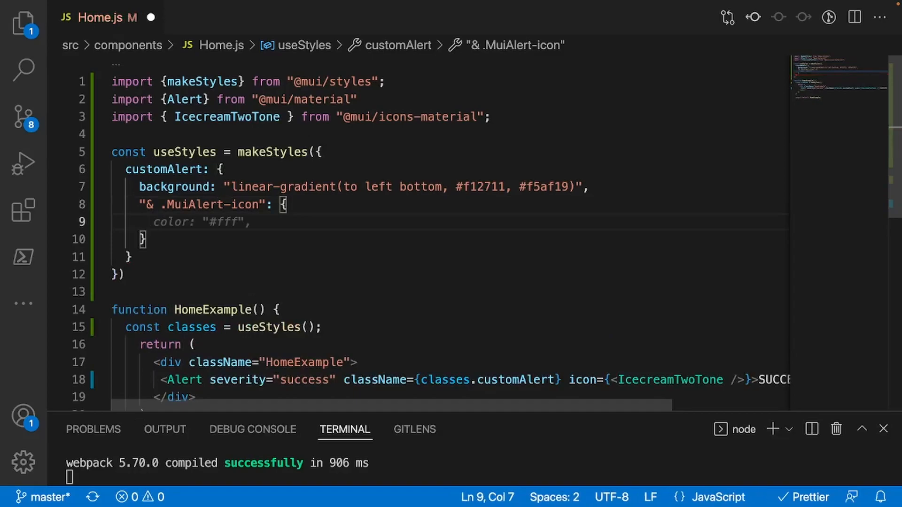
type("col")
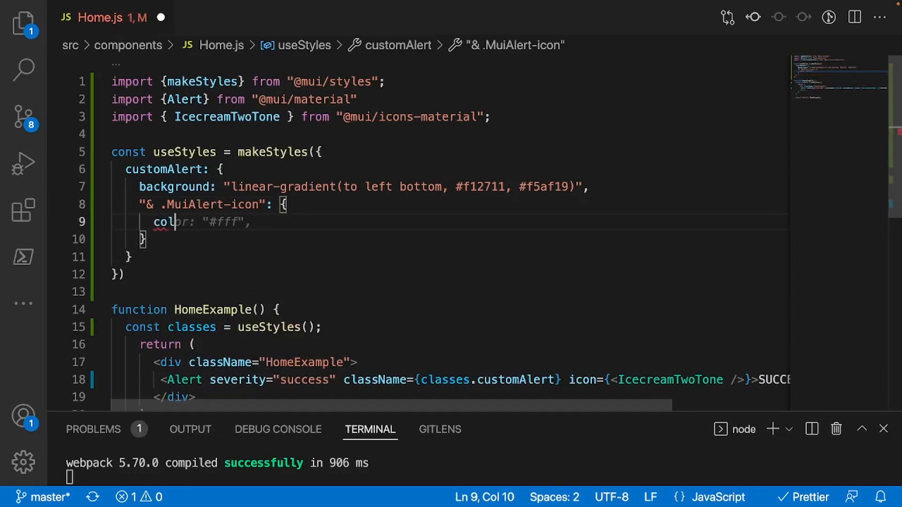
type("who")
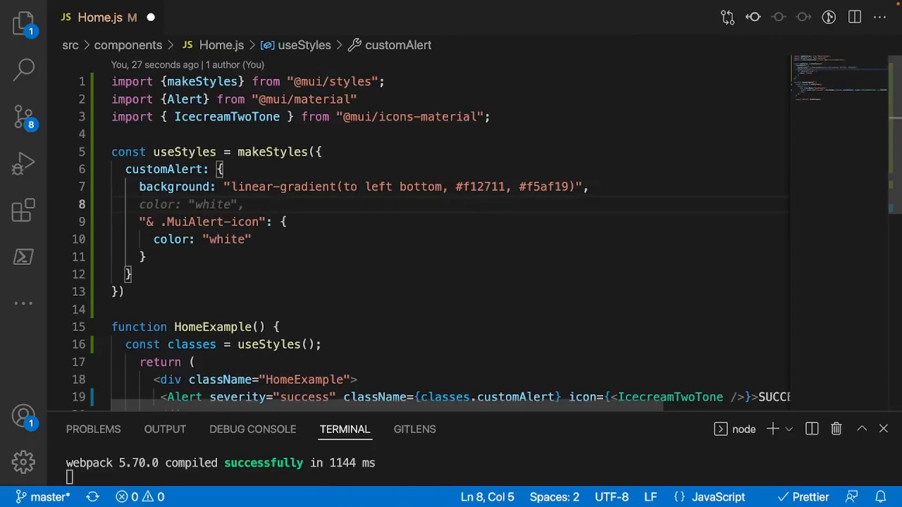
- Centre customAlert with margin auto and a 500px width, then save the file
type("margin: \"0 auto\",")
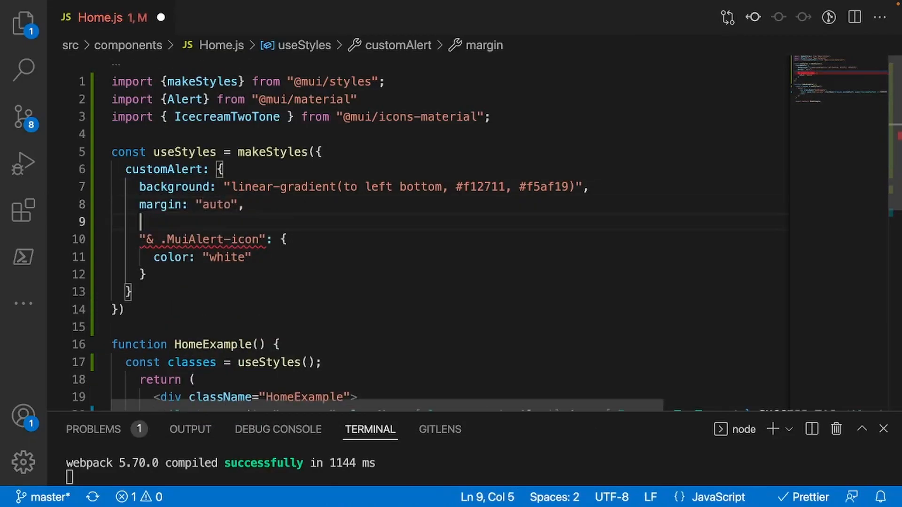
type("width: \"500px\",")
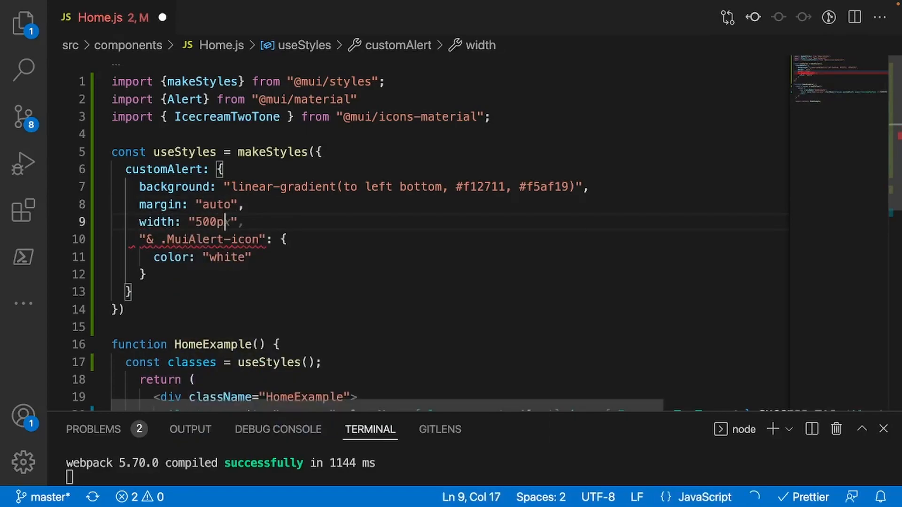
type("x,")
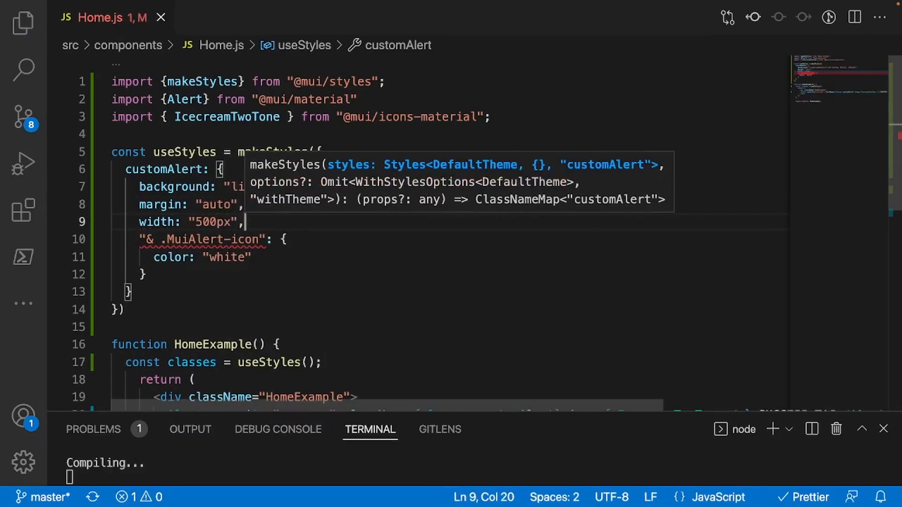
key("ctrl+s")
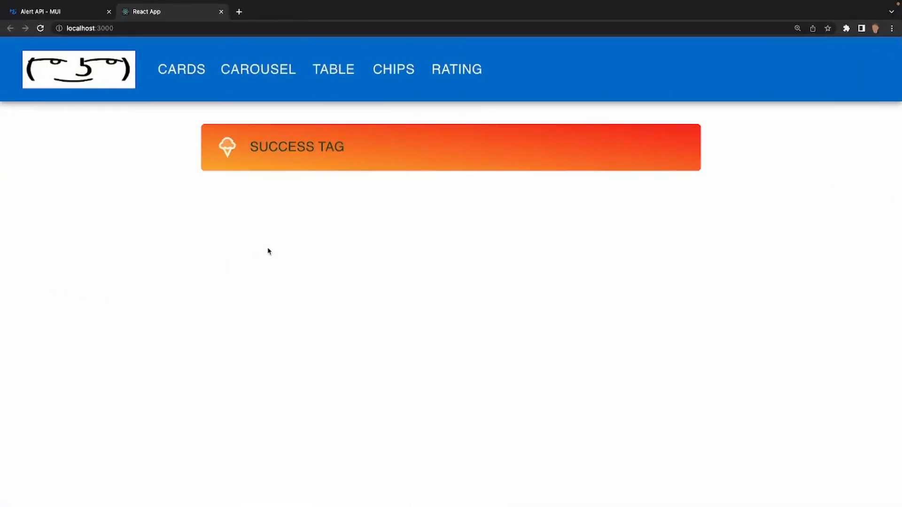
mouse_move(101, 301)
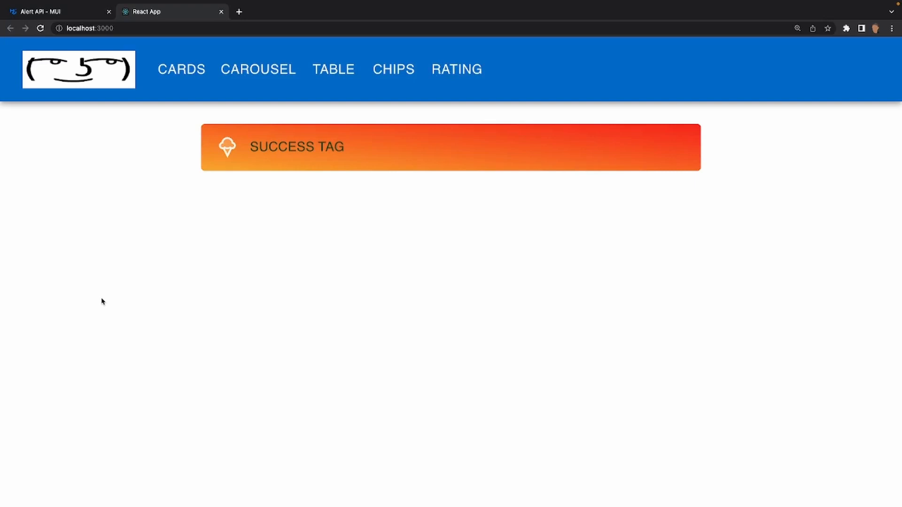
mouse_move(79, 305)
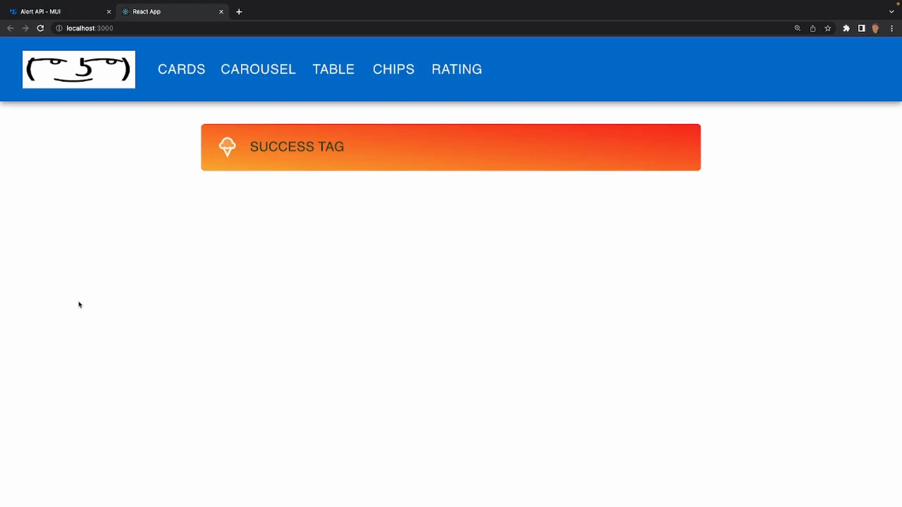